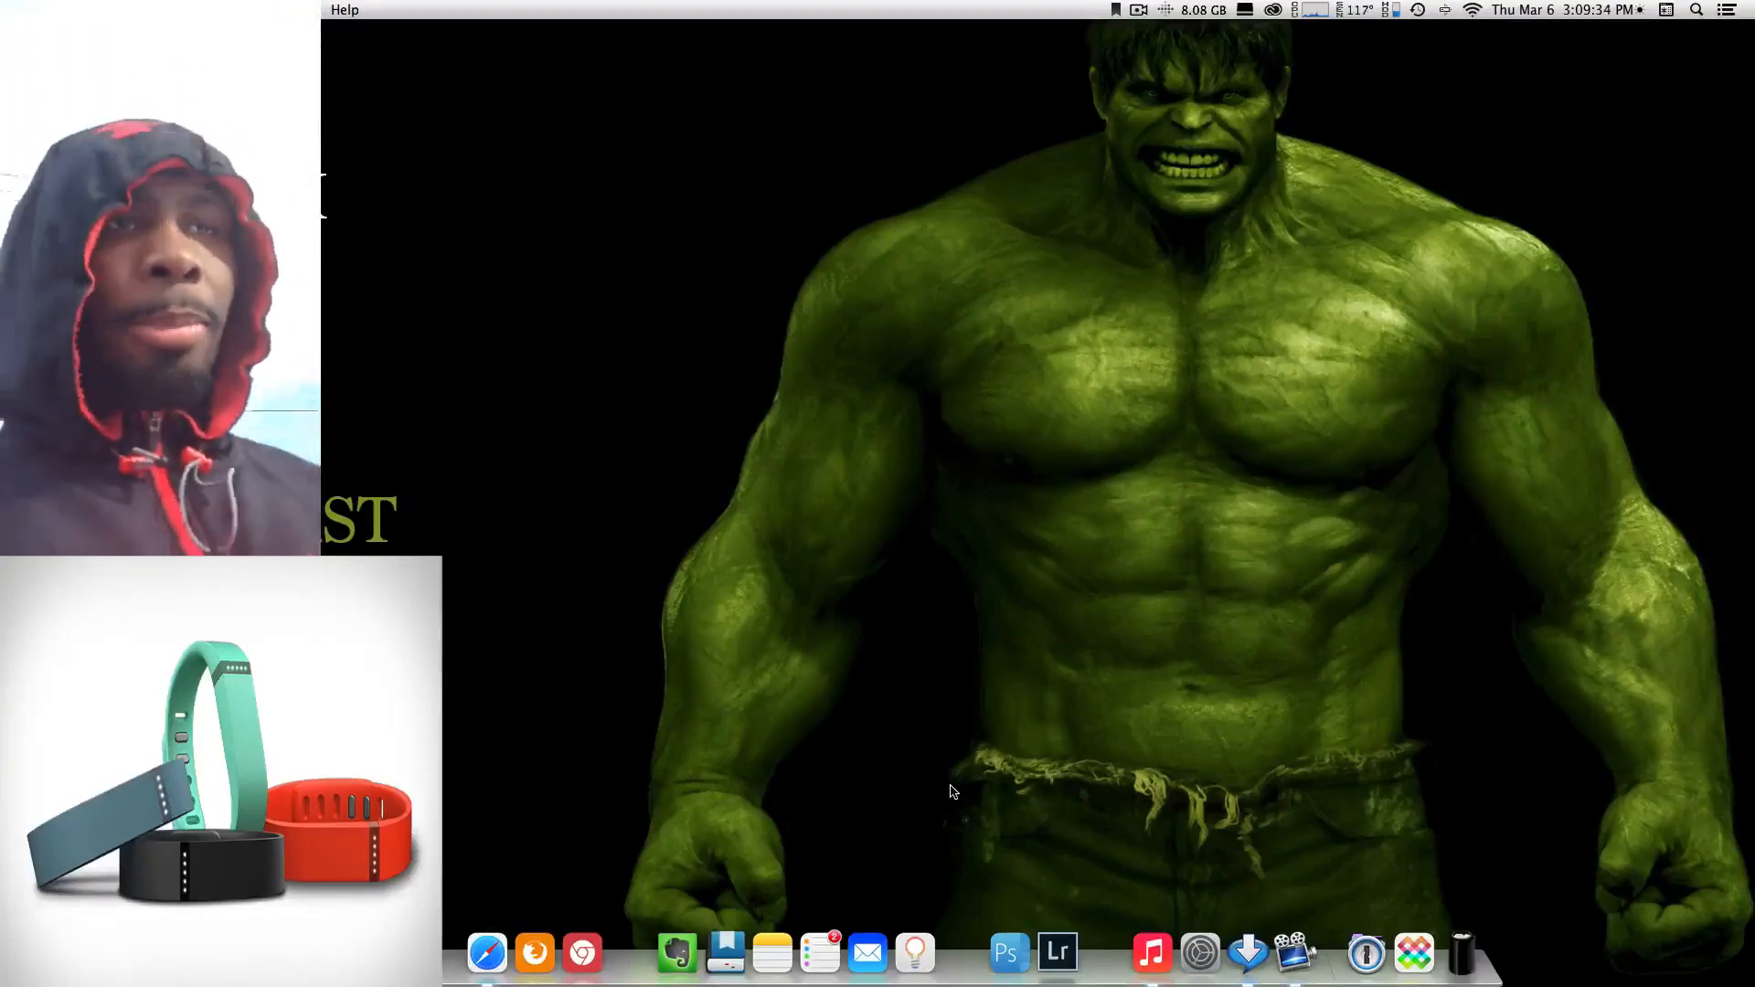
mouse_move(486, 953)
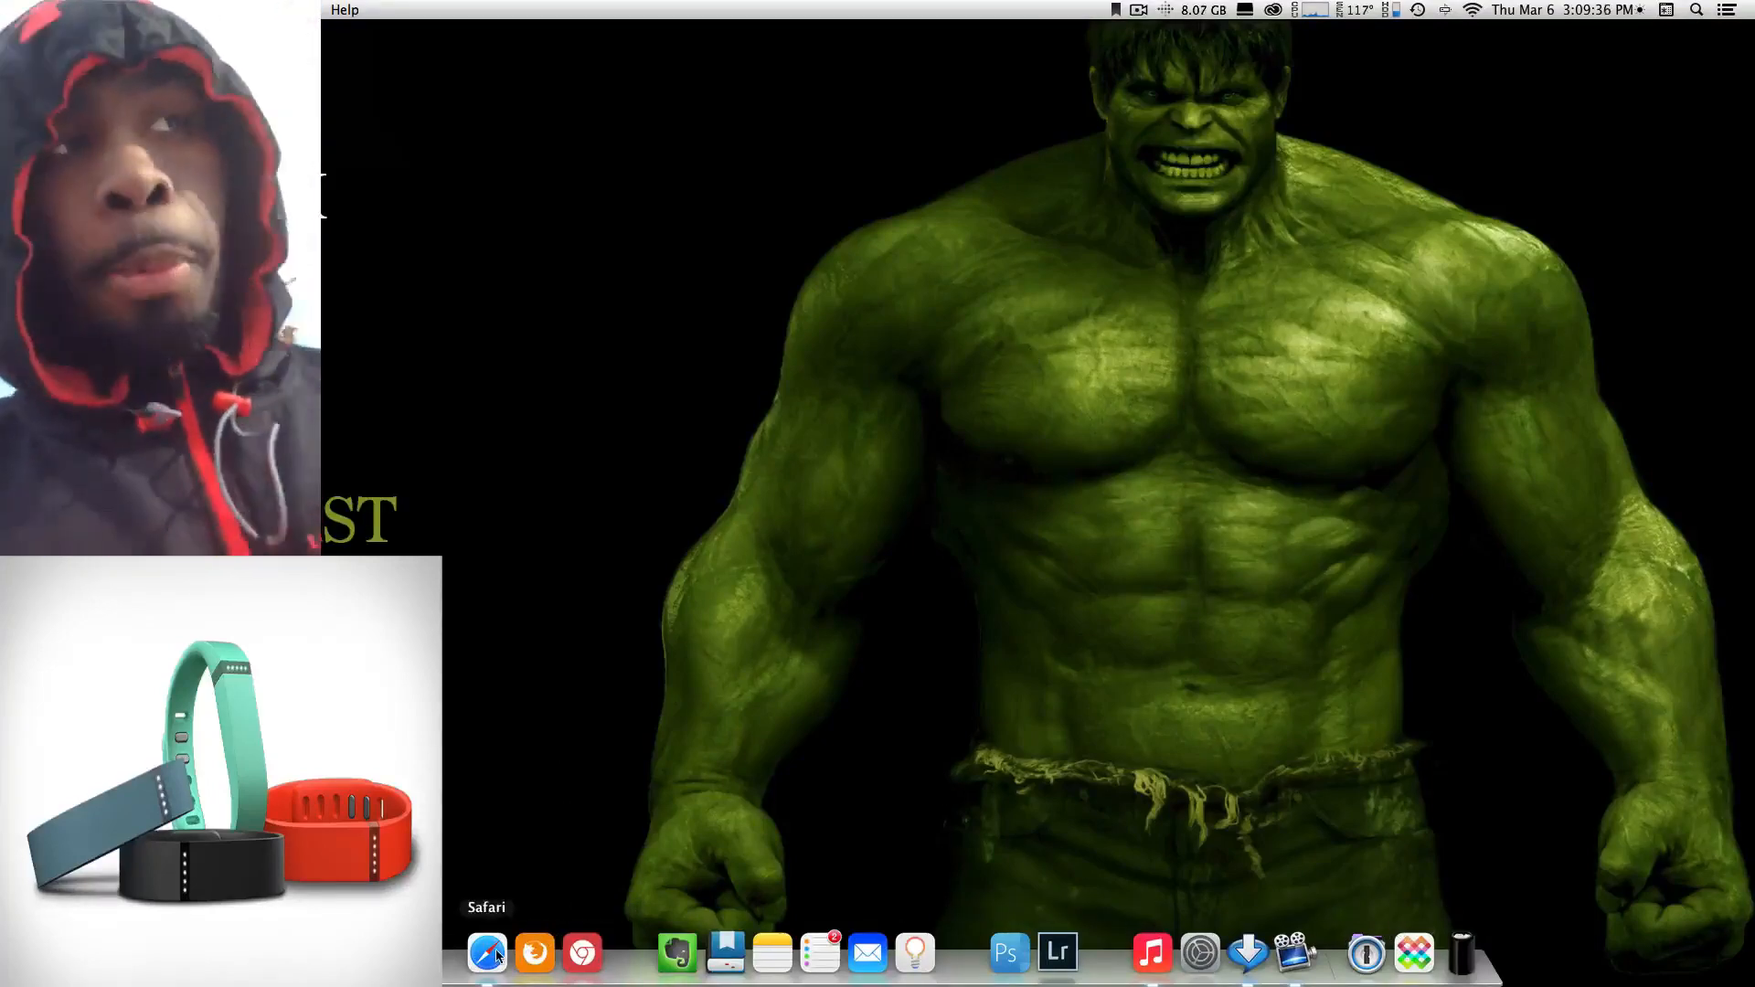
- Launch Safari from the Dock to reach the Fitbit Dashboard
left_click(486, 952)
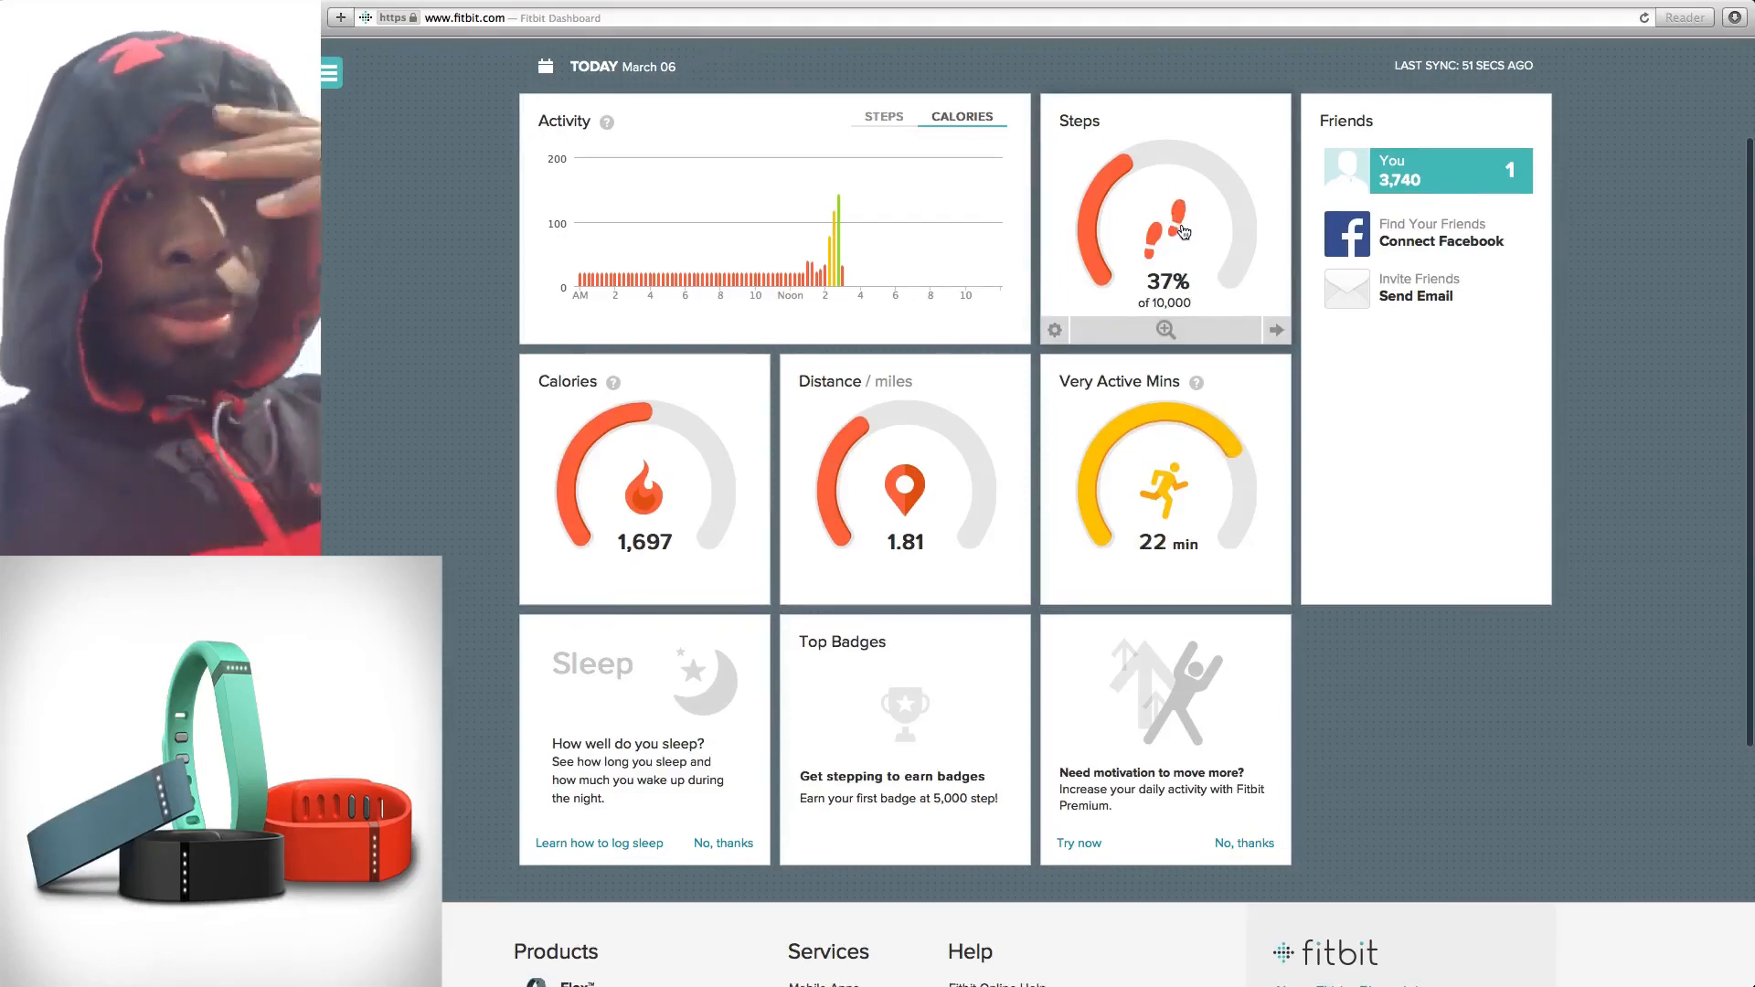
- Go from the dashboard's Activity tile to today's detailed Activities log
scroll("down", 3)
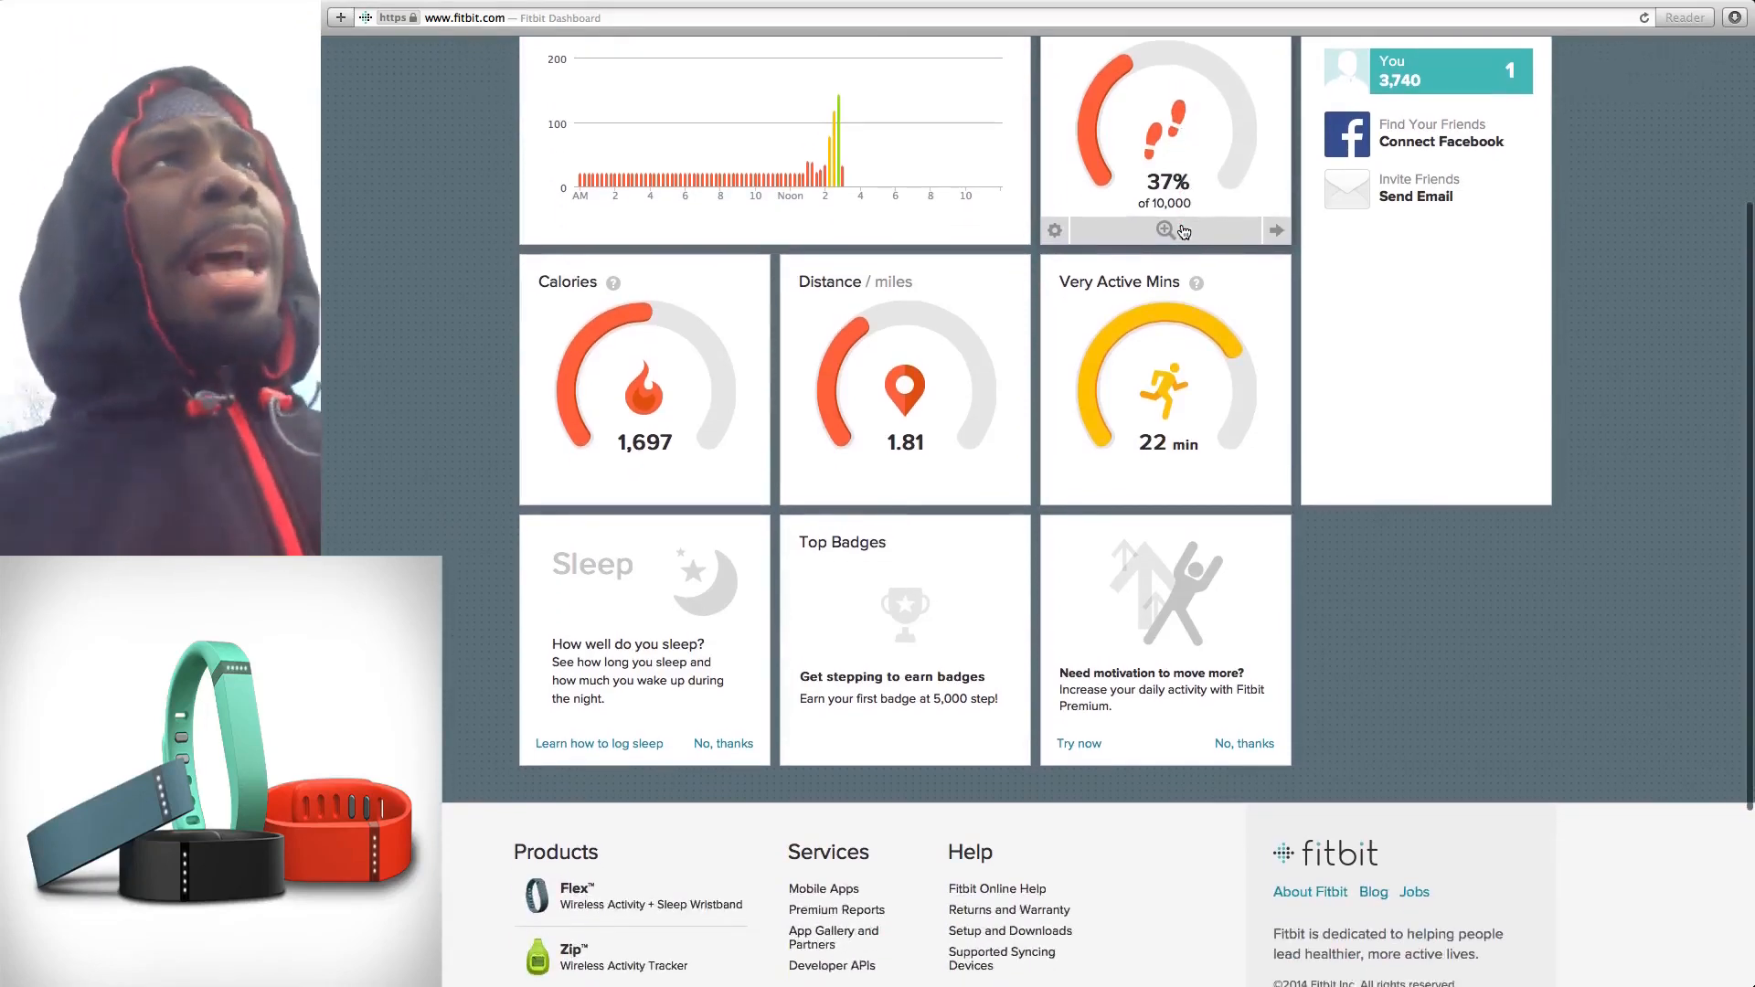
scroll("down", 3)
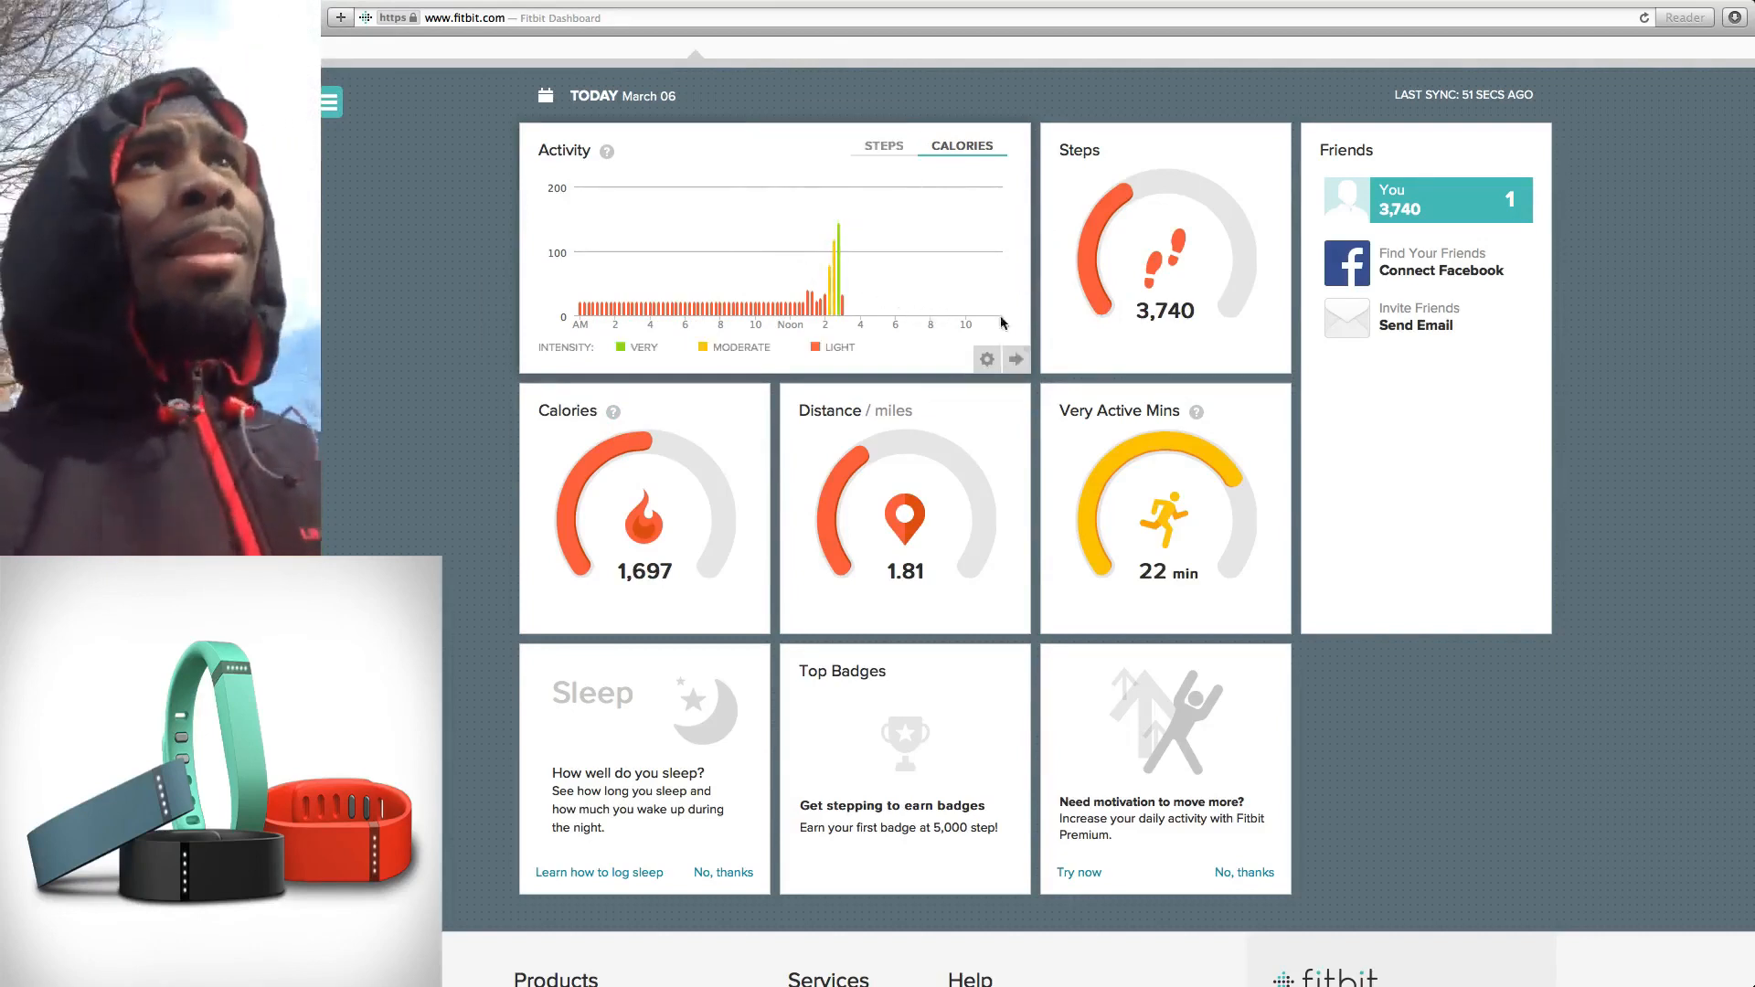
mouse_move(845, 276)
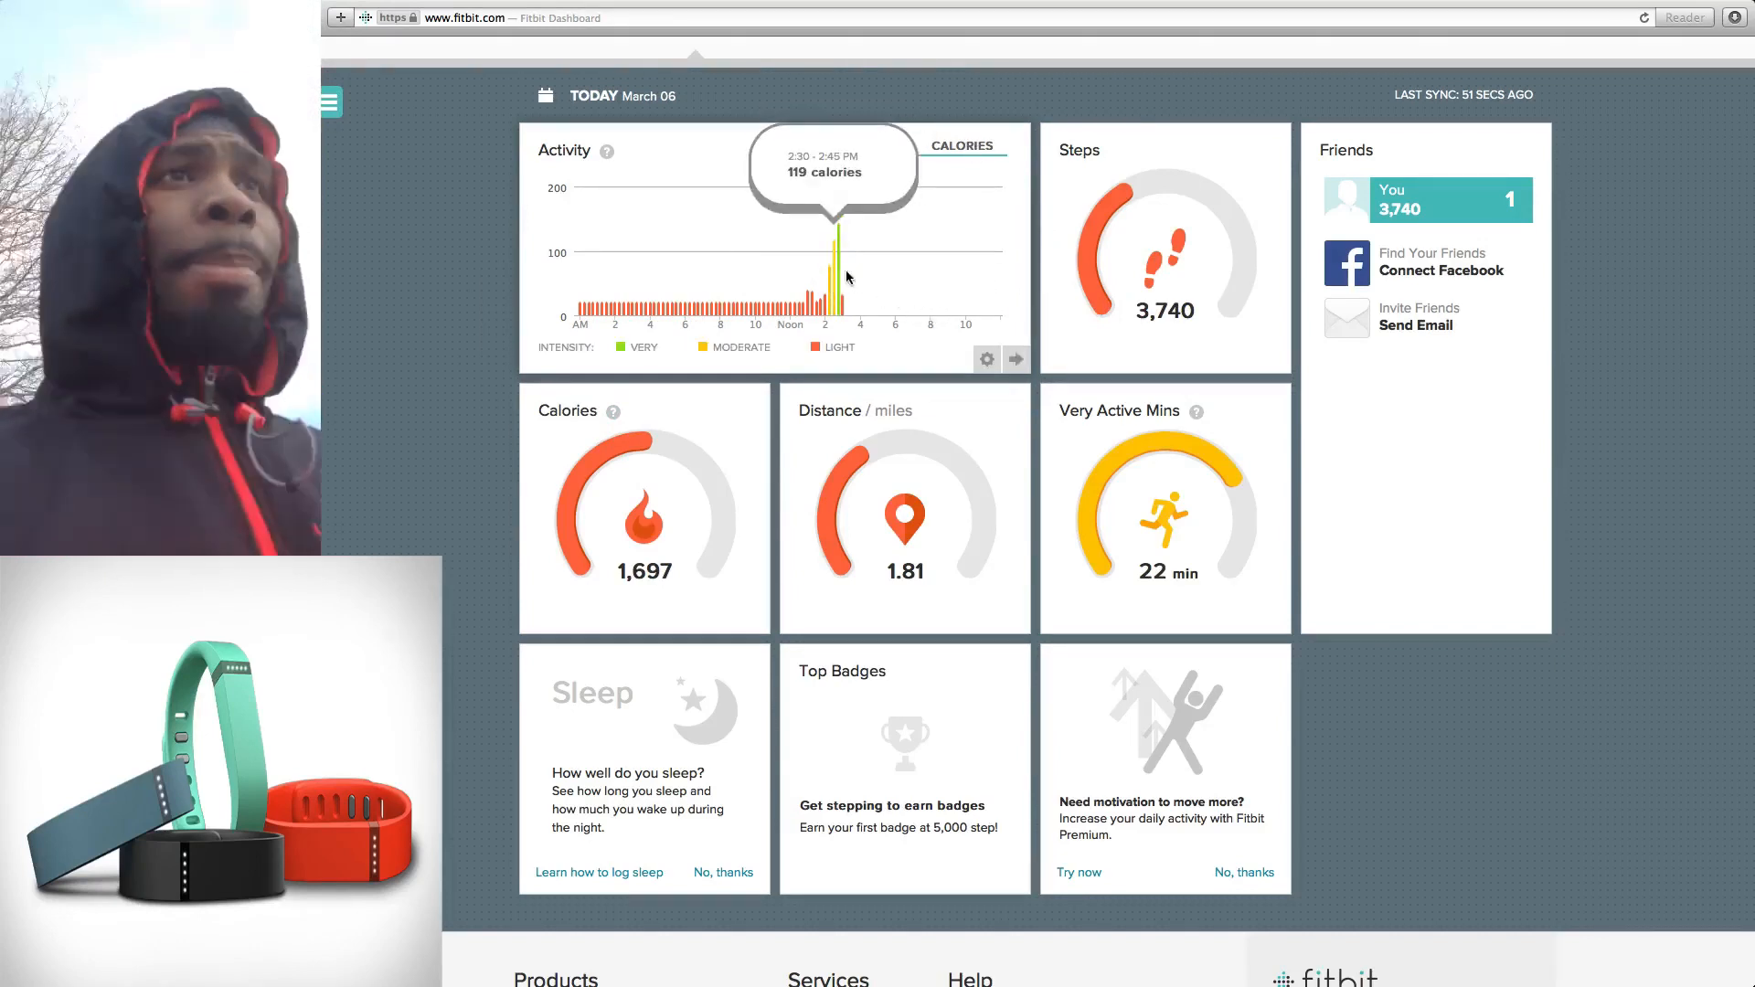
mouse_move(858, 296)
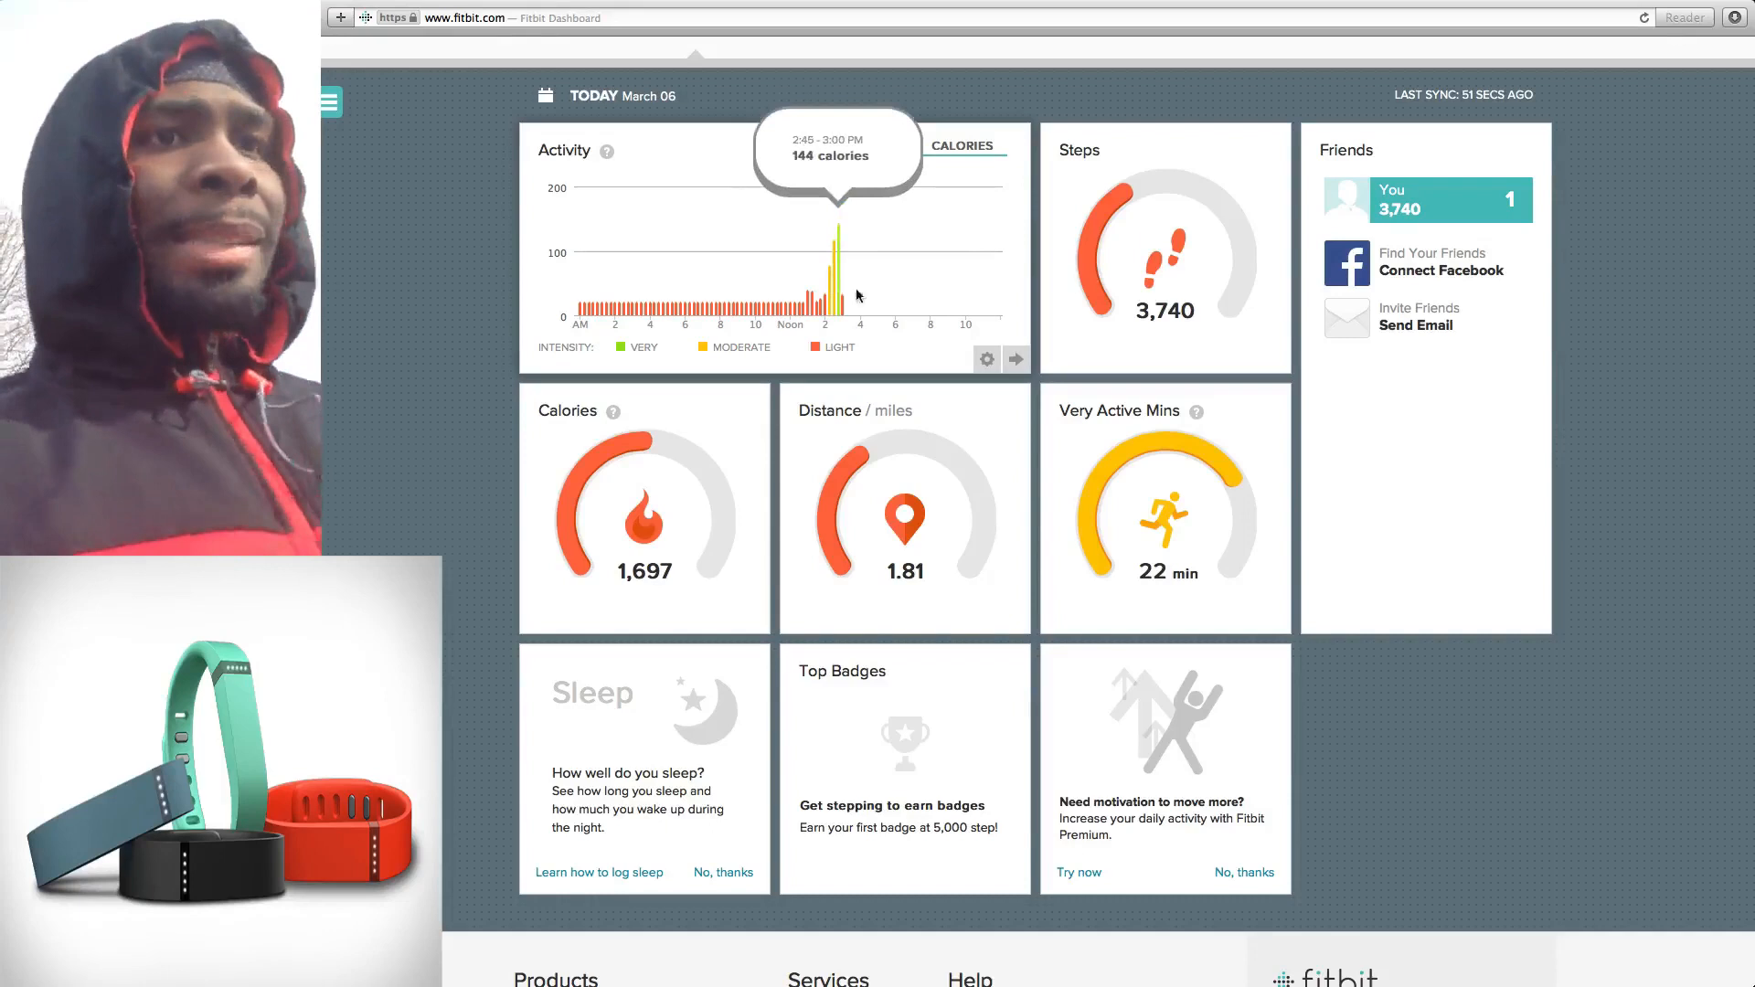
left_click(1015, 361)
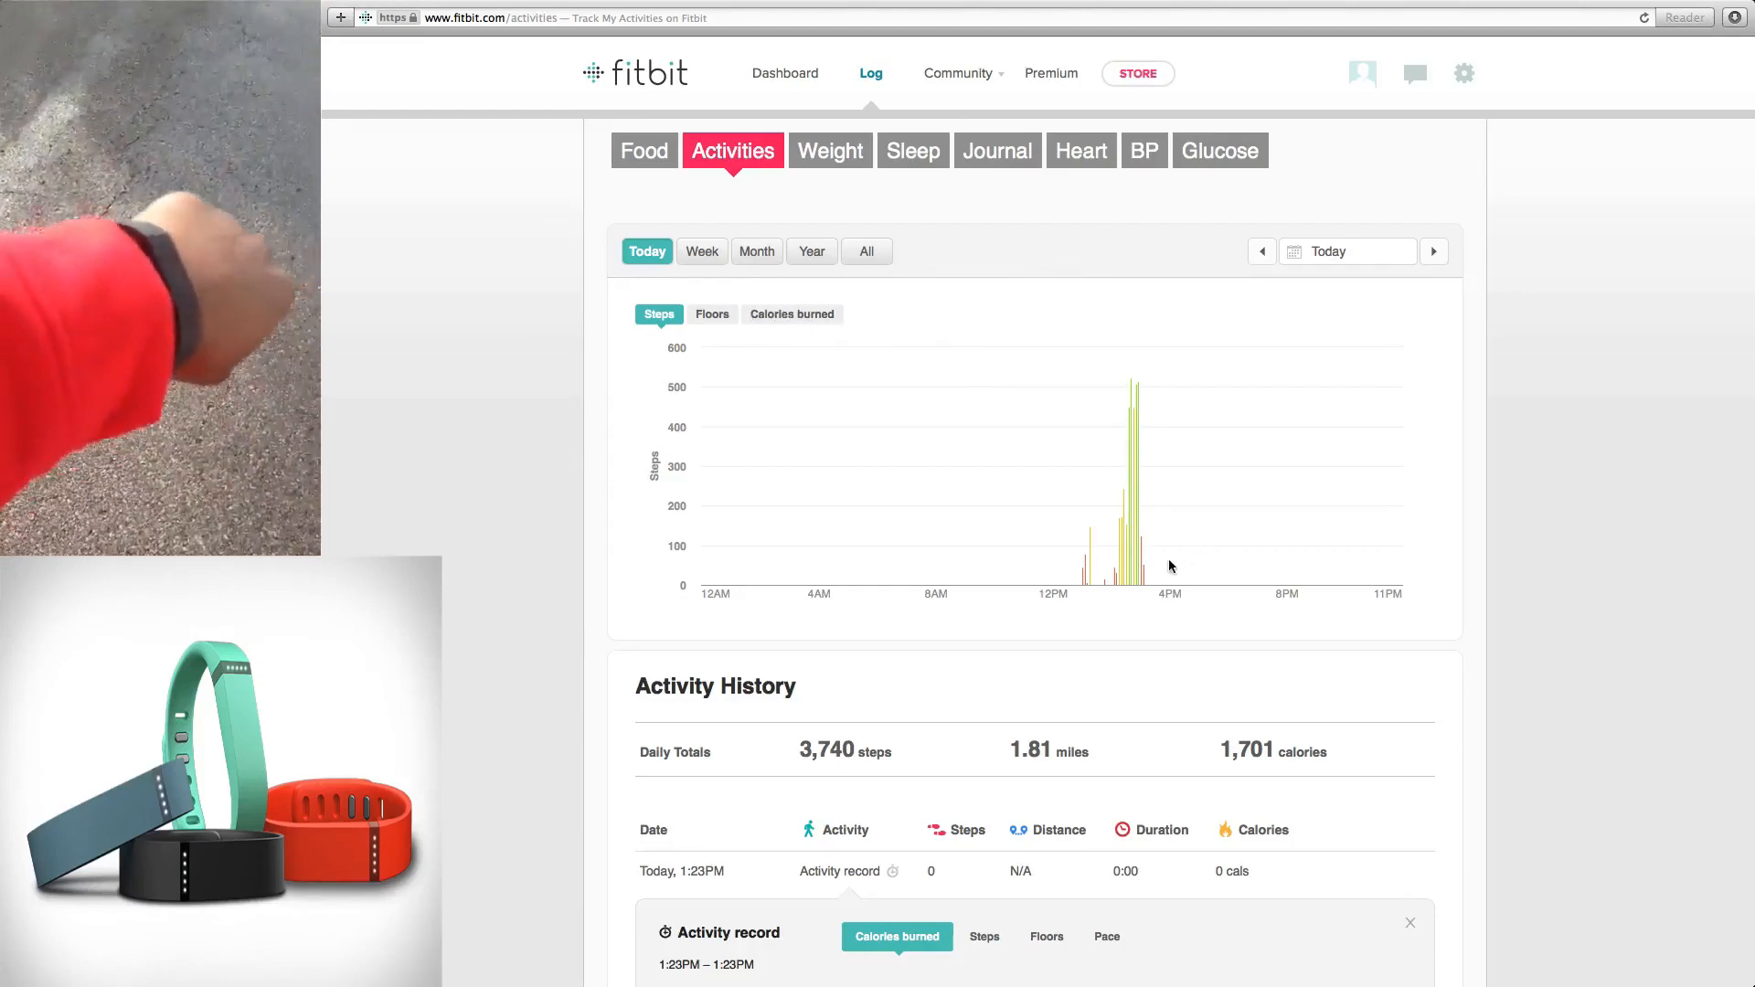
- Return from the Activities log to the main dashboard via the top navigation
scroll("down", 3)
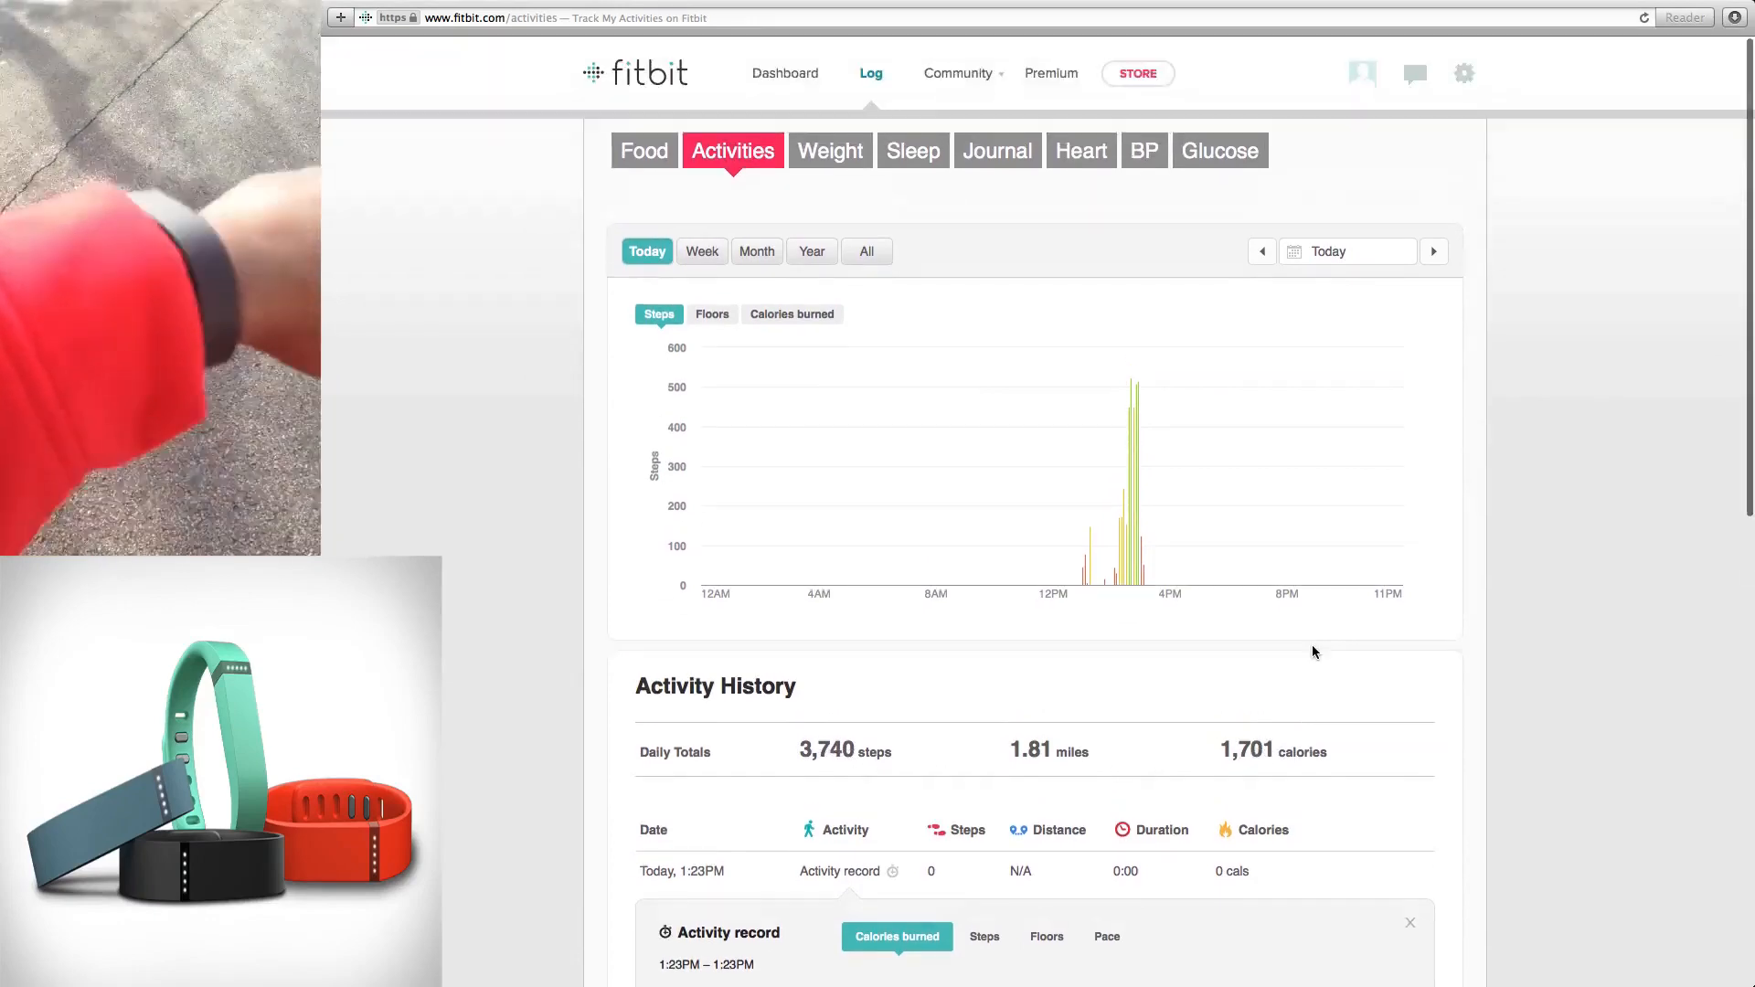
left_click(785, 73)
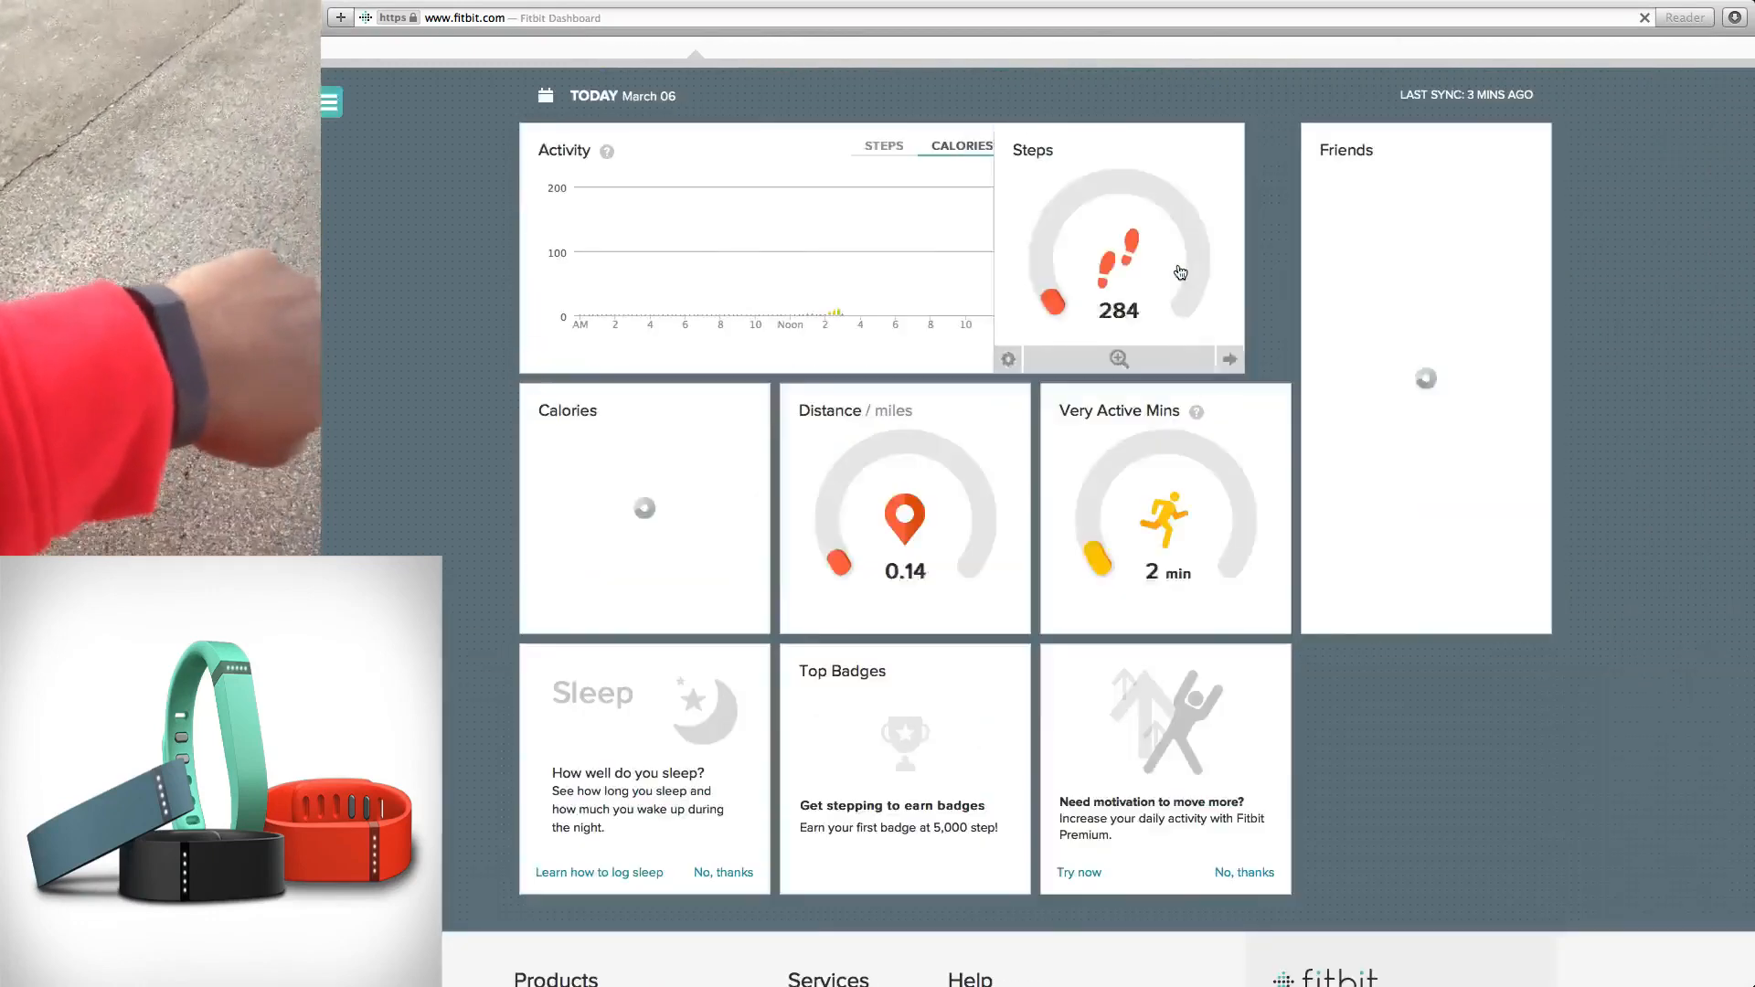
left_click(1119, 247)
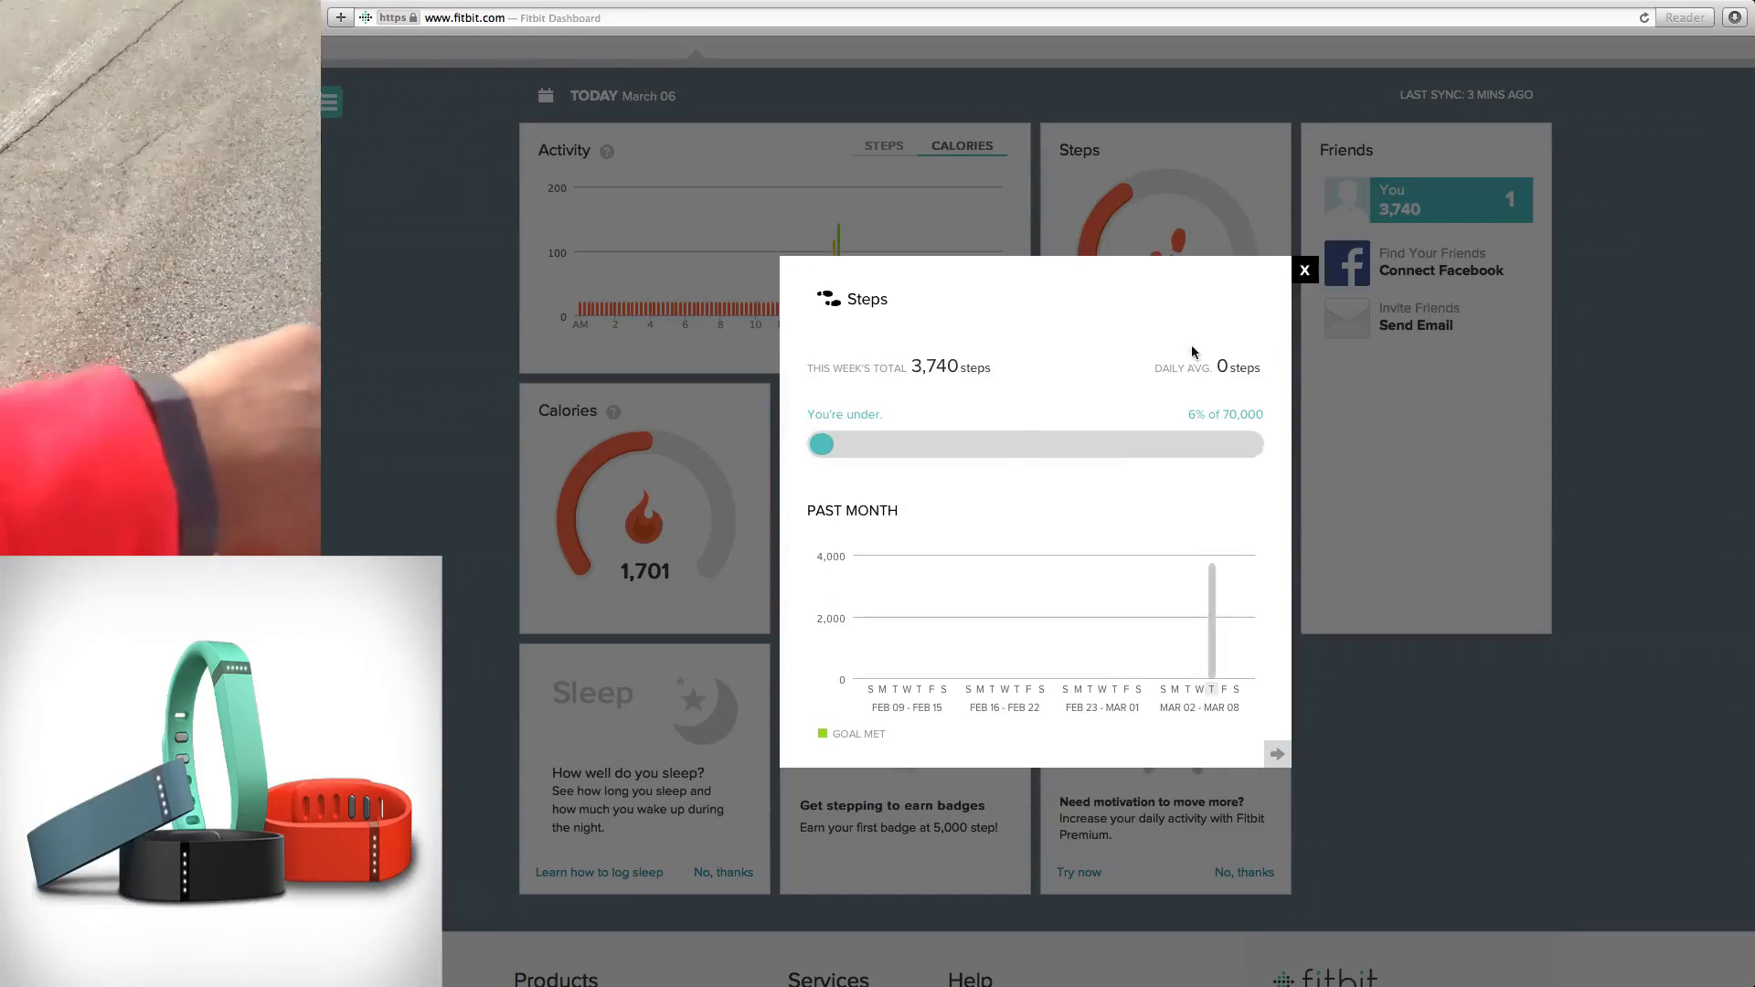
left_click(1303, 270)
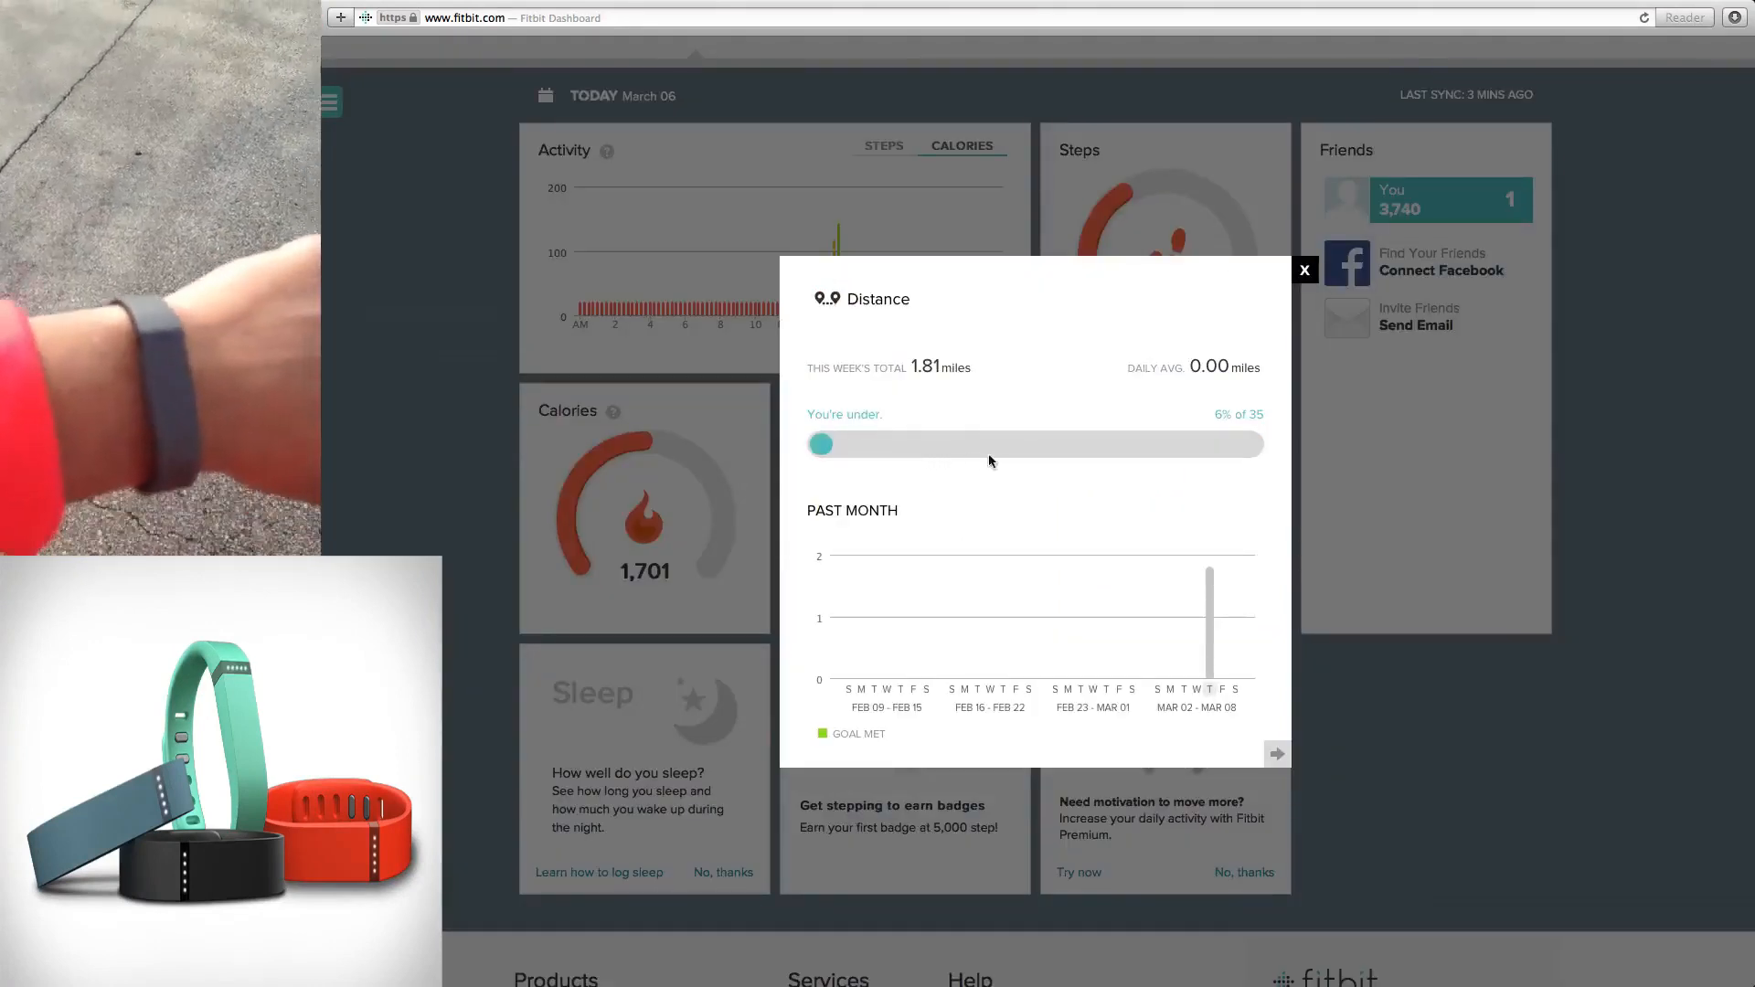
mouse_move(1215, 527)
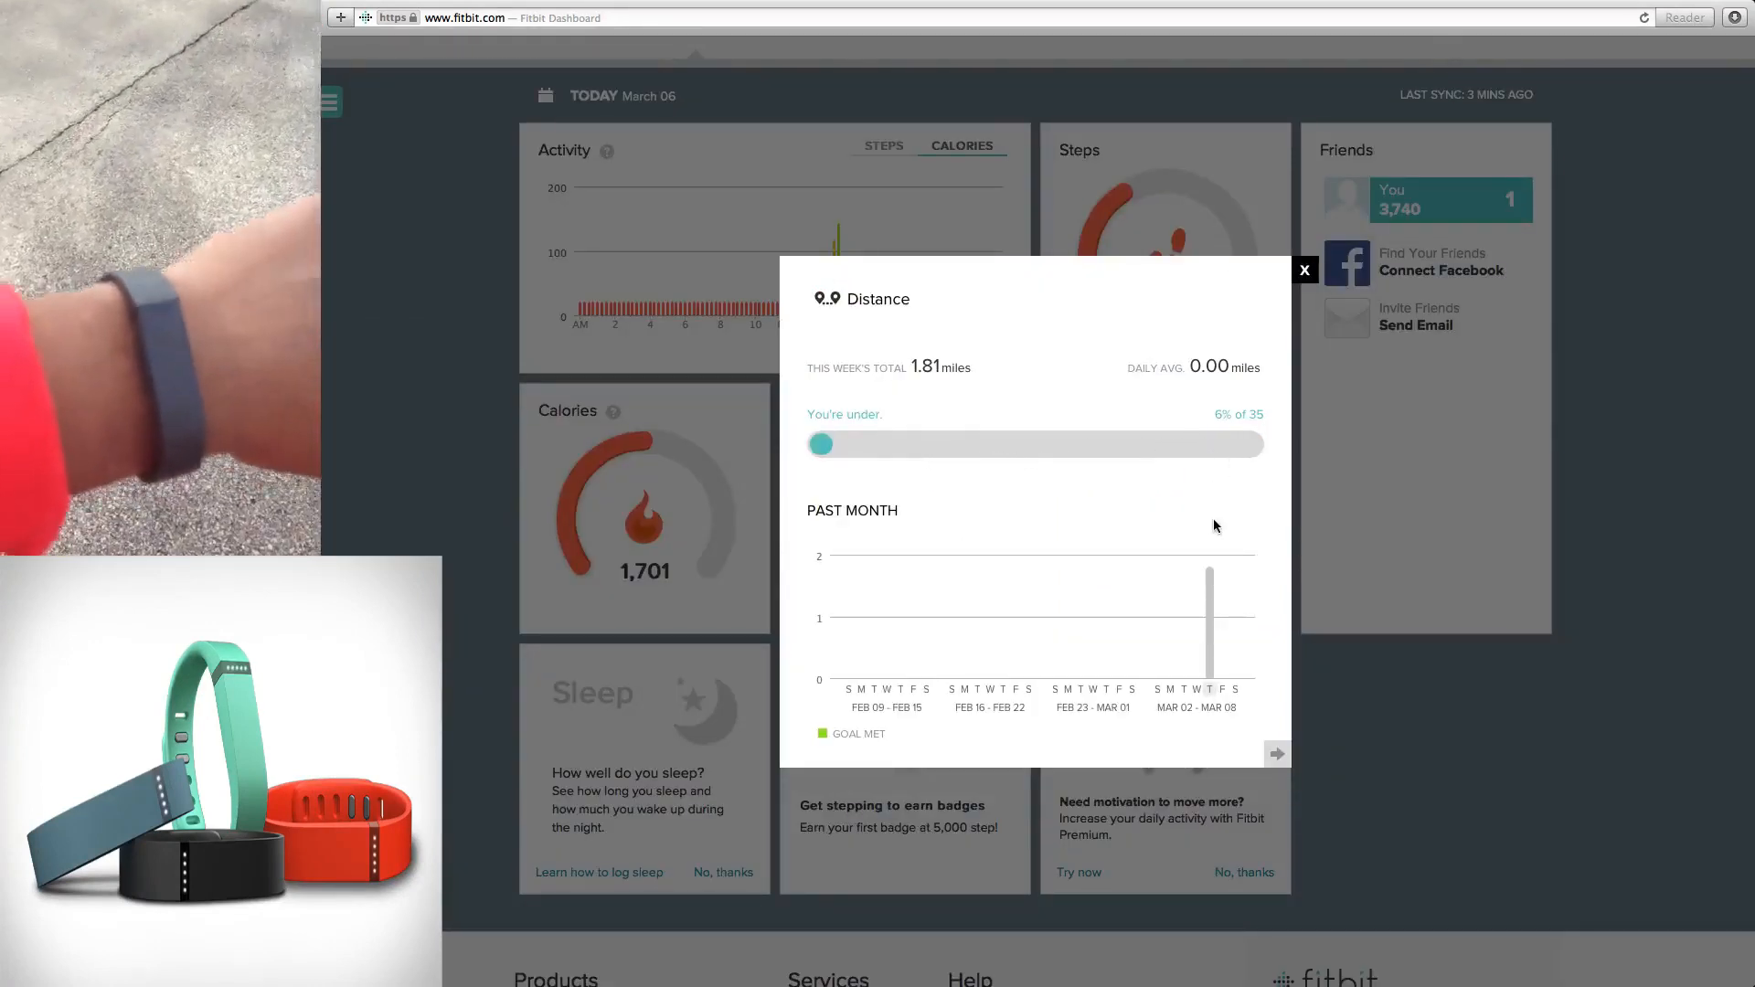
mouse_move(1209, 616)
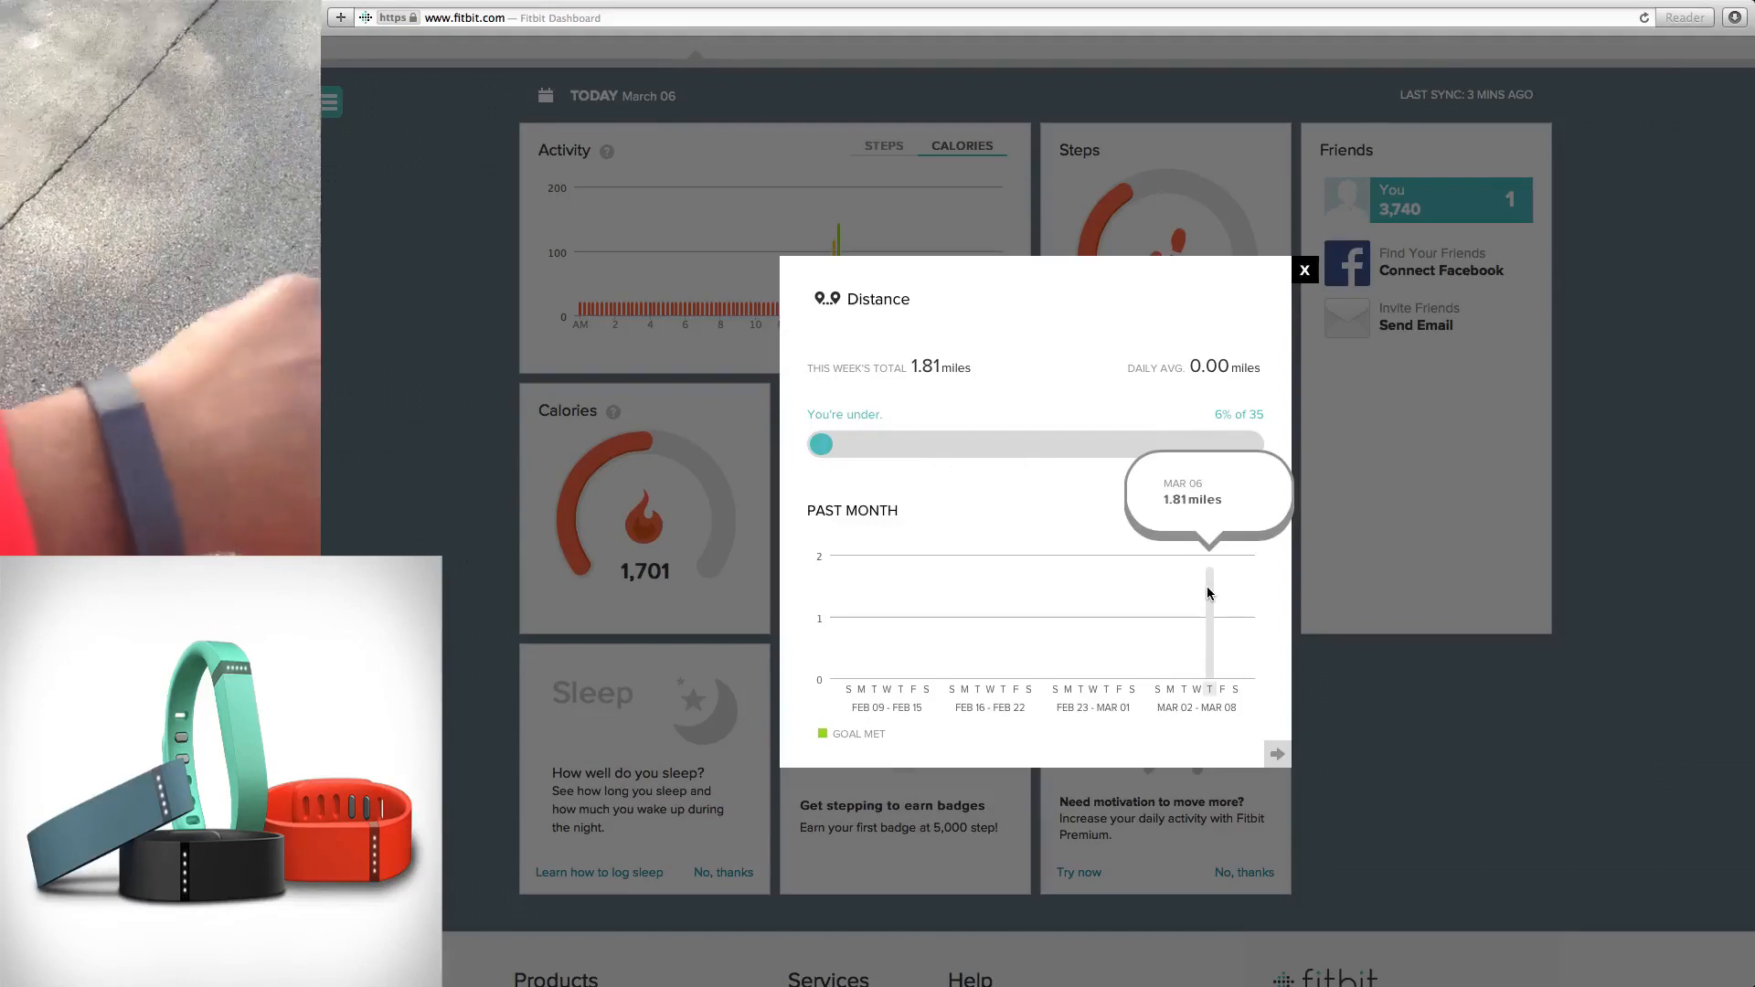
mouse_move(1125, 308)
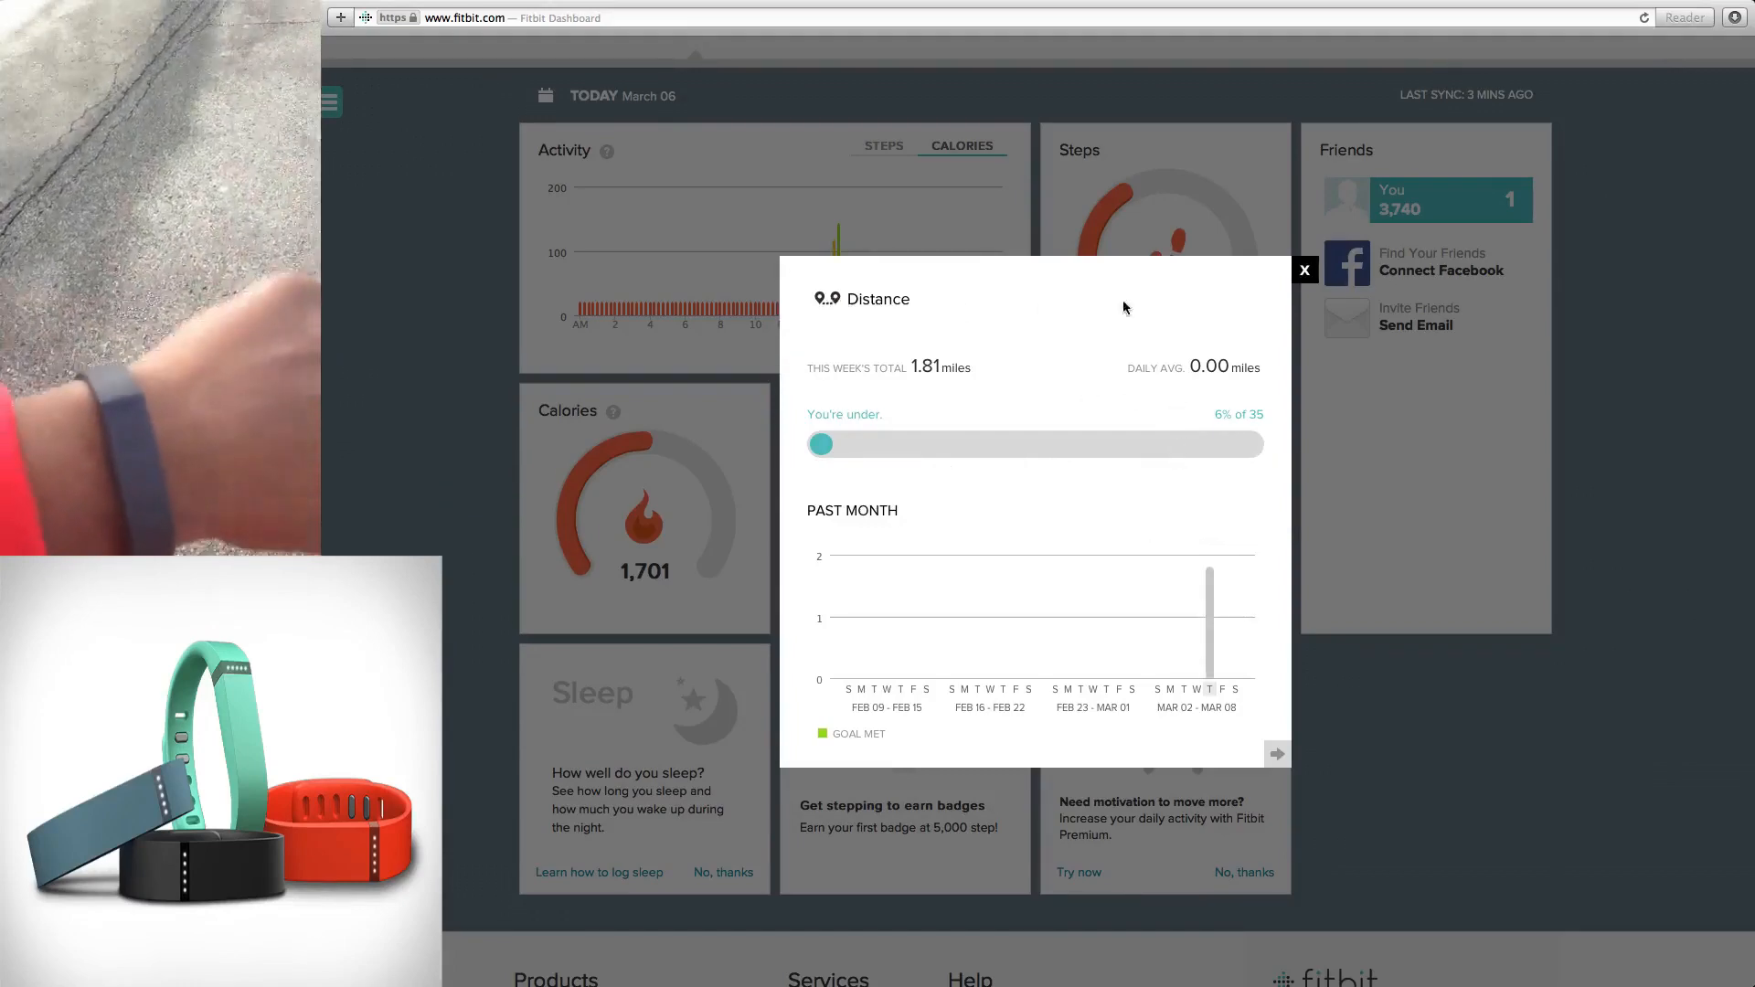
left_click(1304, 271)
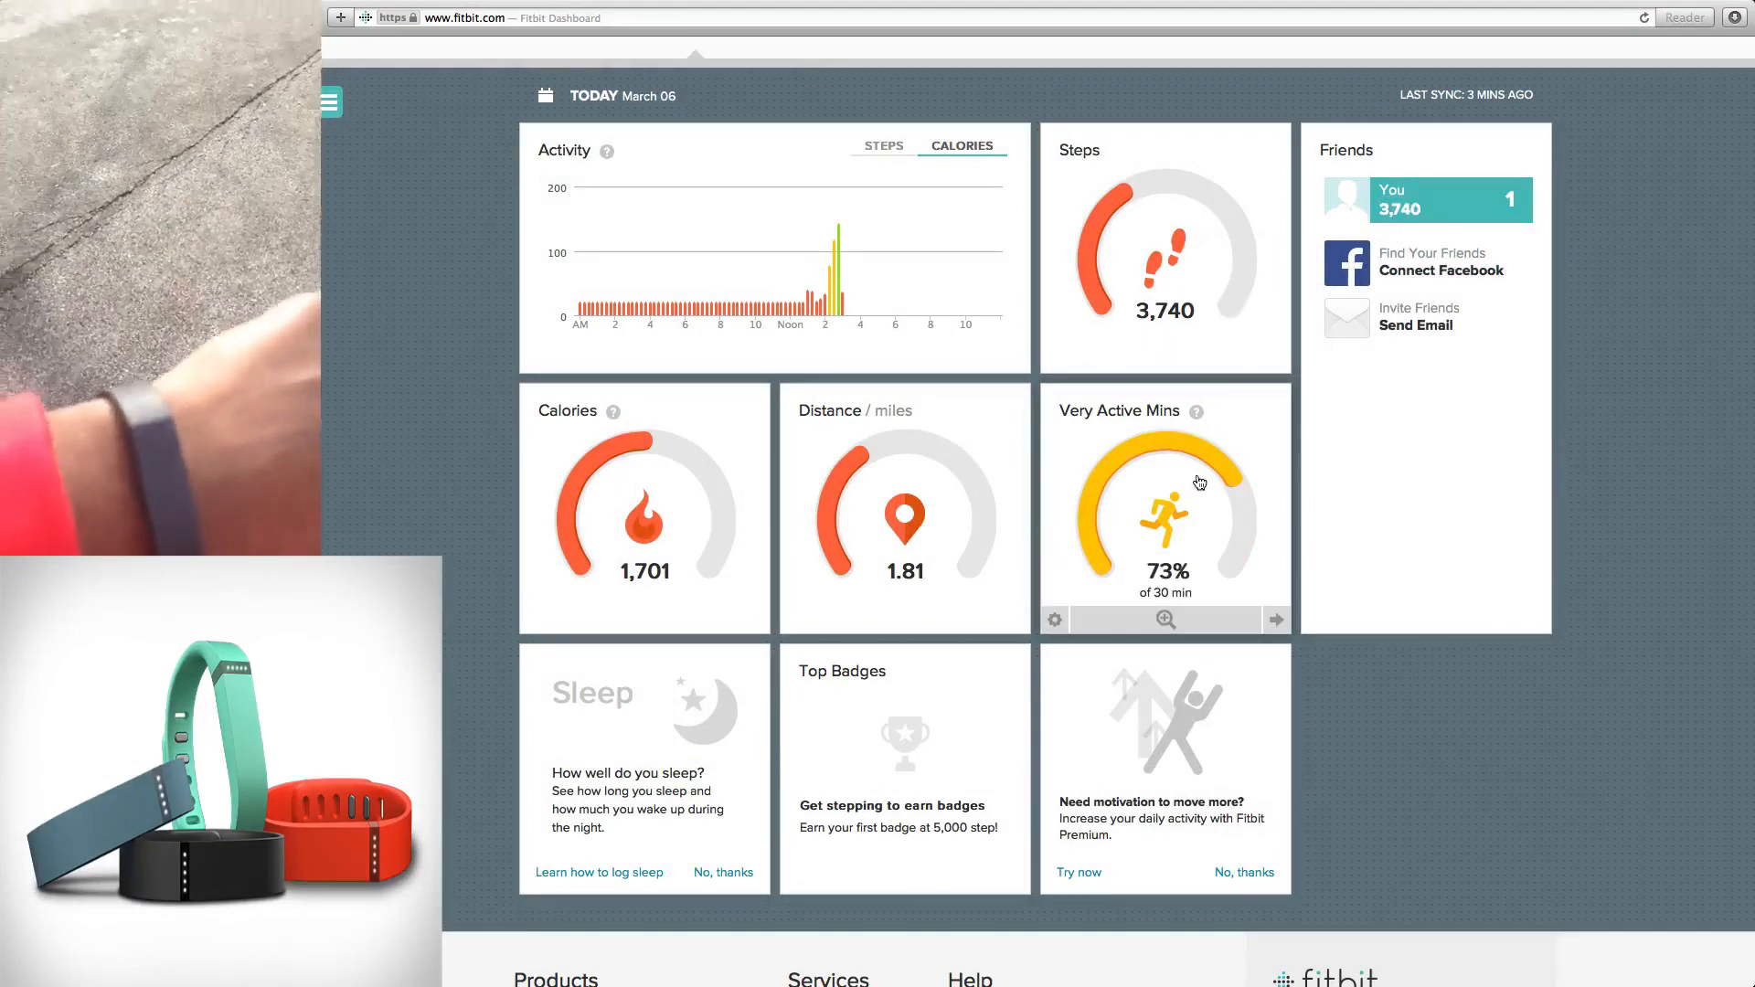
- Review the Very Active Mins popup with ALL intensities selected, then head to the Log section
left_click(1165, 510)
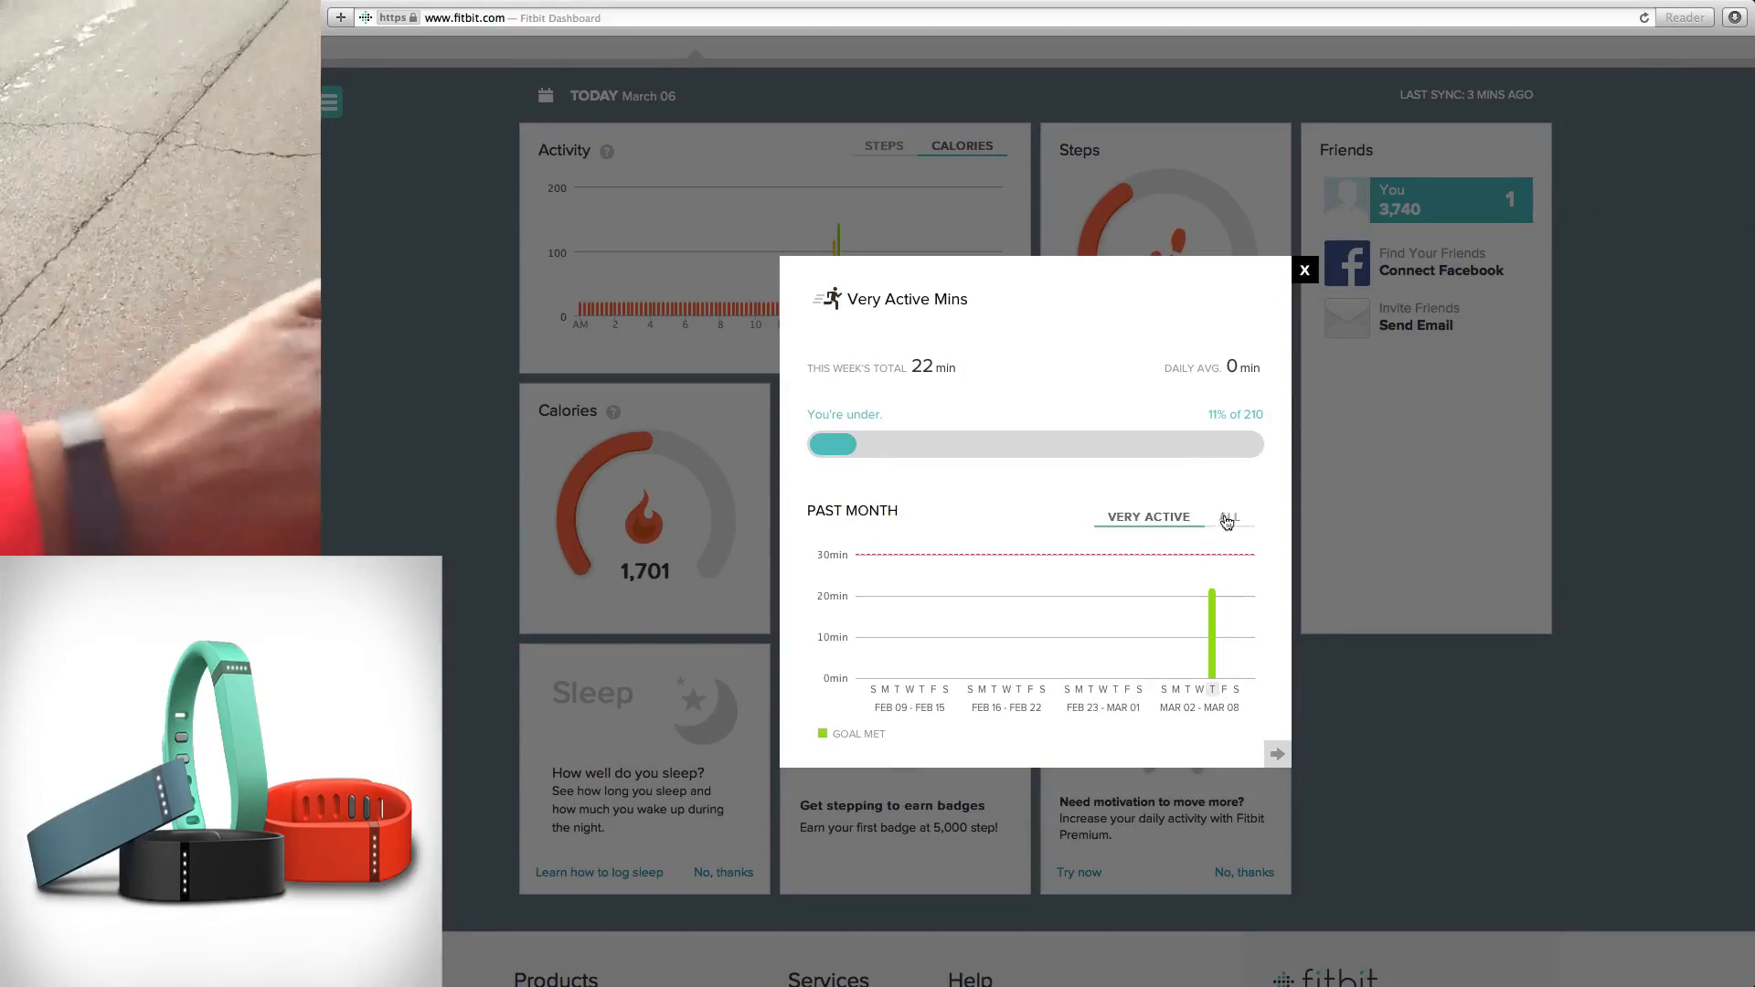
left_click(1229, 516)
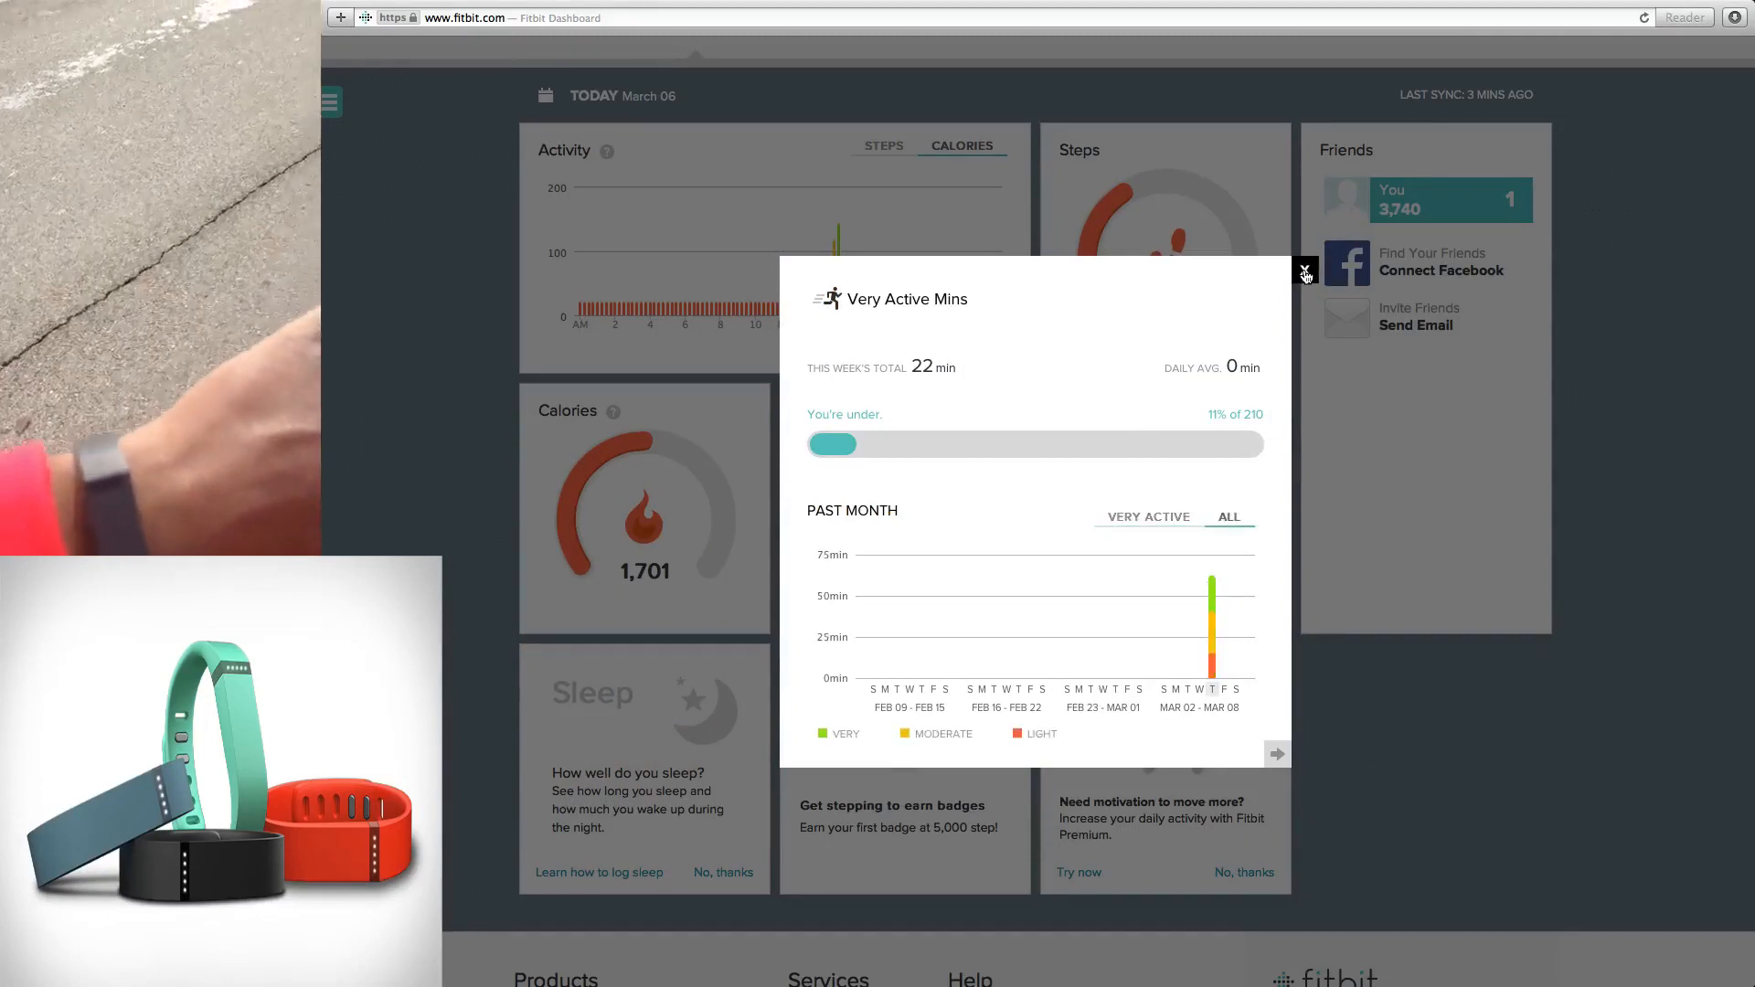
left_click(1304, 273)
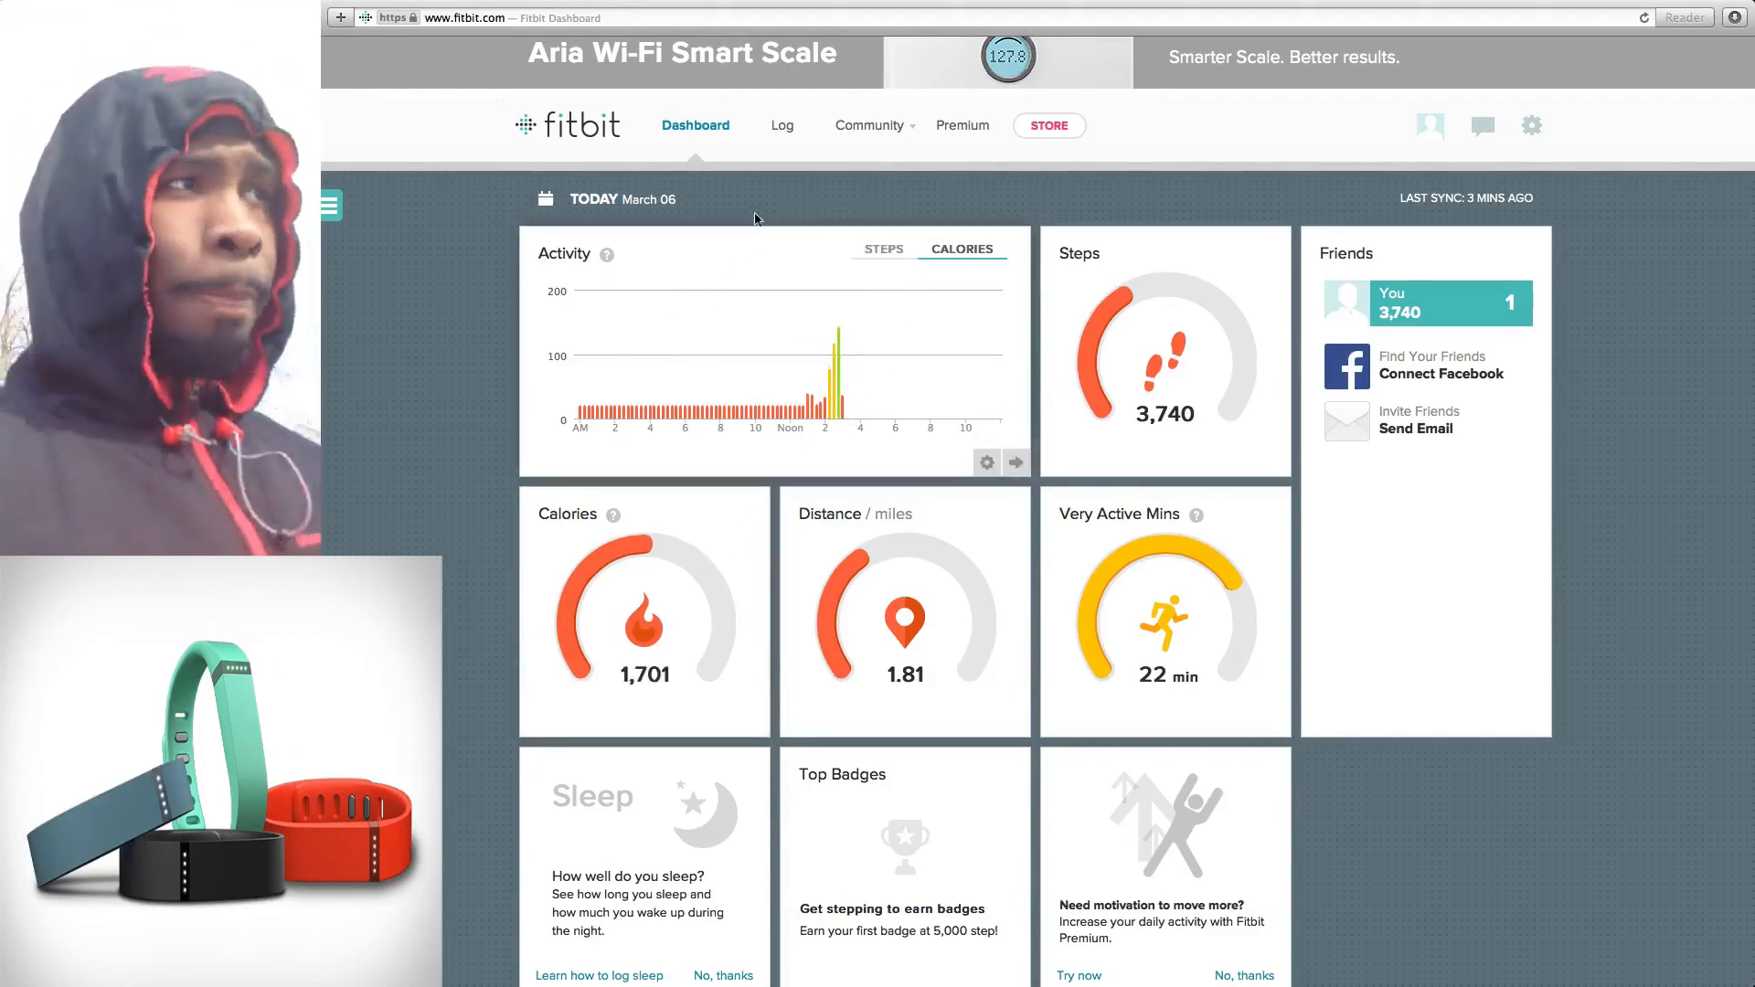
left_click(781, 124)
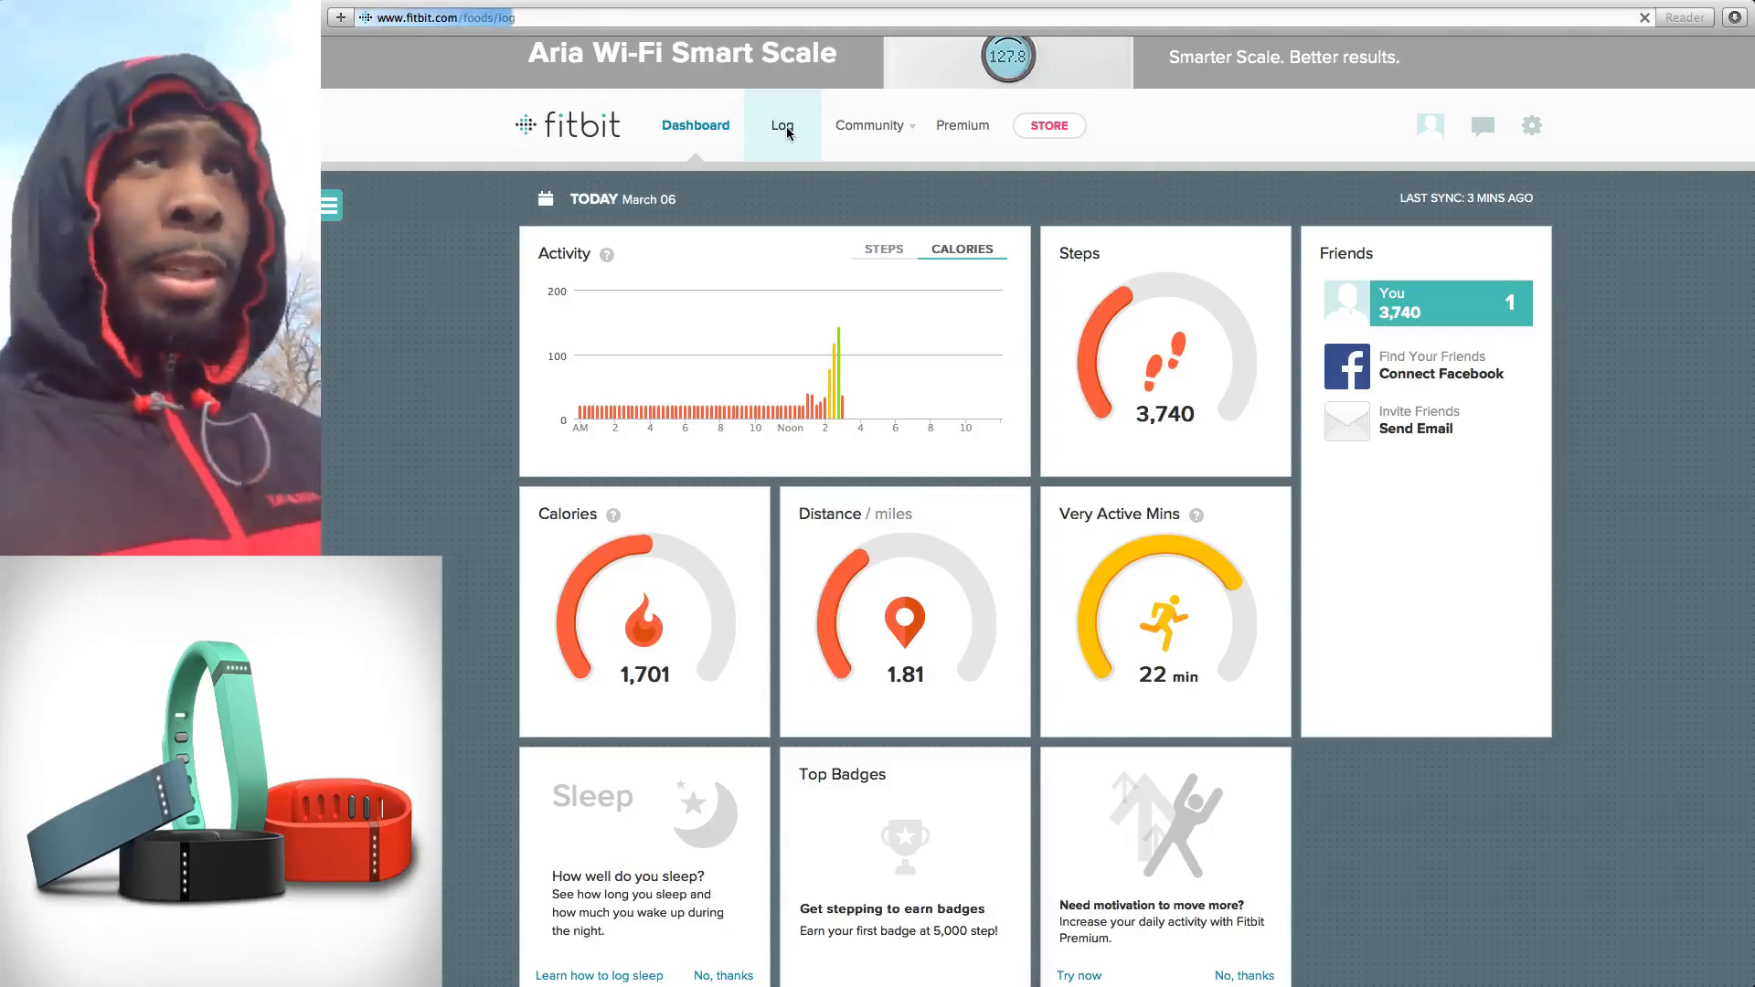
- Browse today's Food log down to Logged Foods and water, then return to the dashboard
left_click(782, 124)
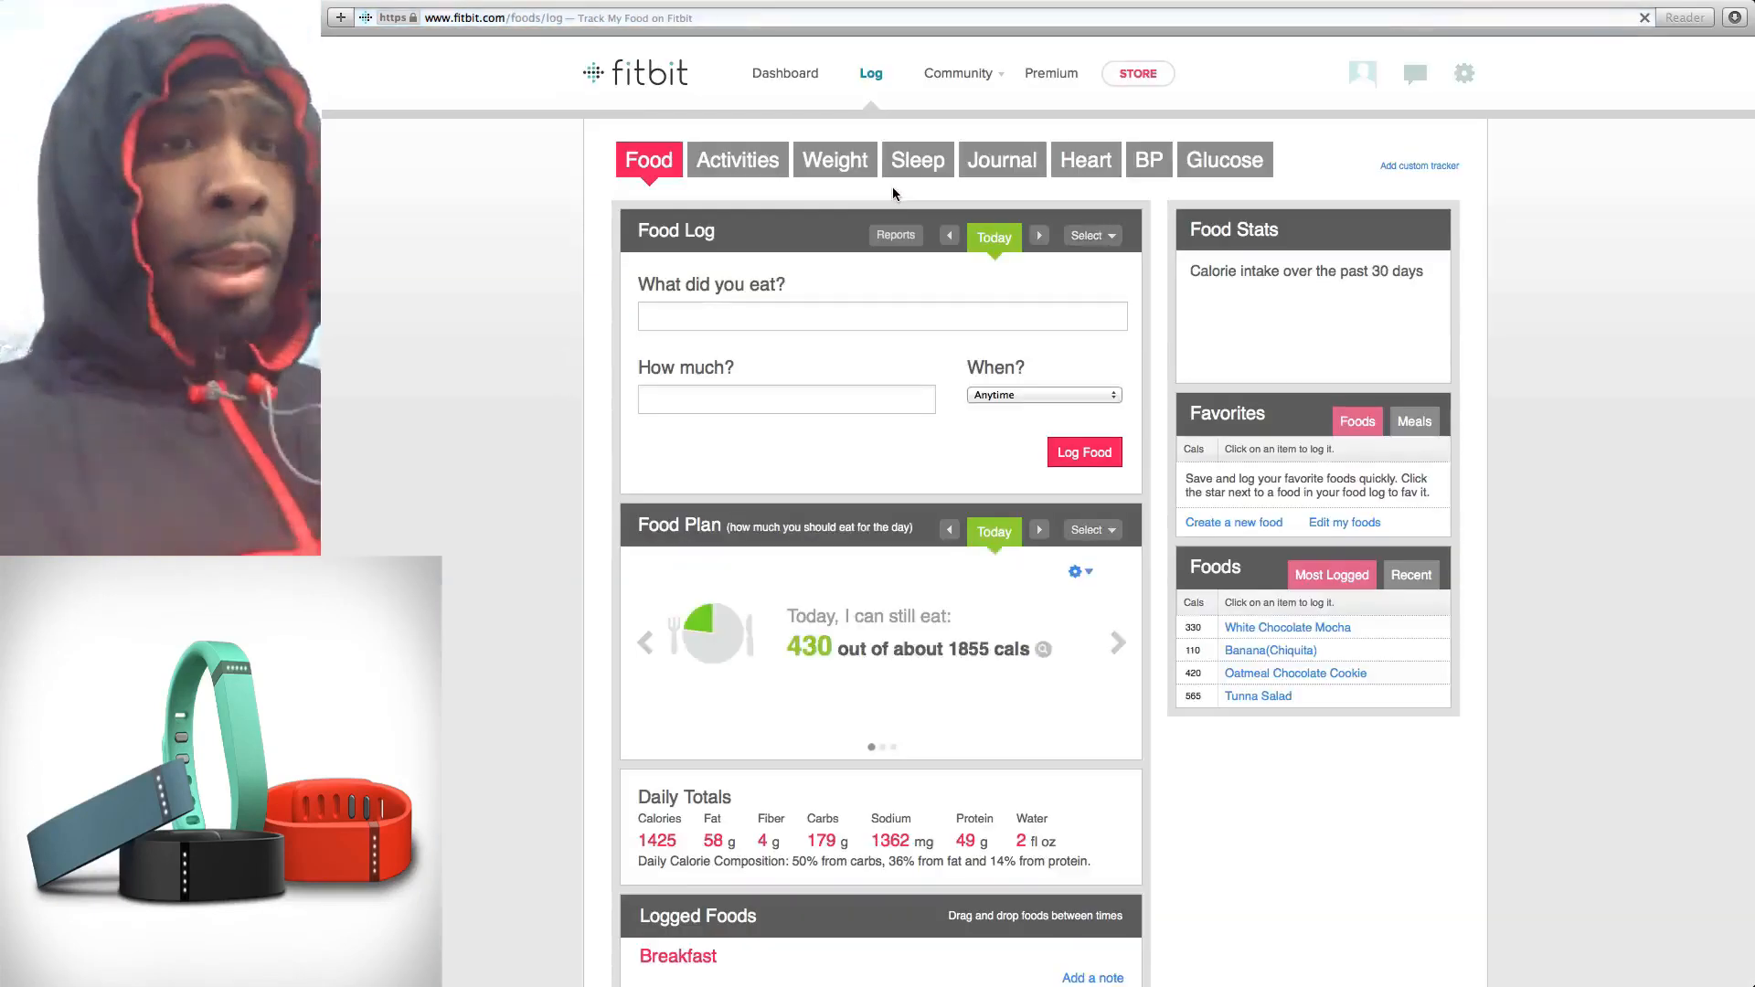
scroll("down", 3)
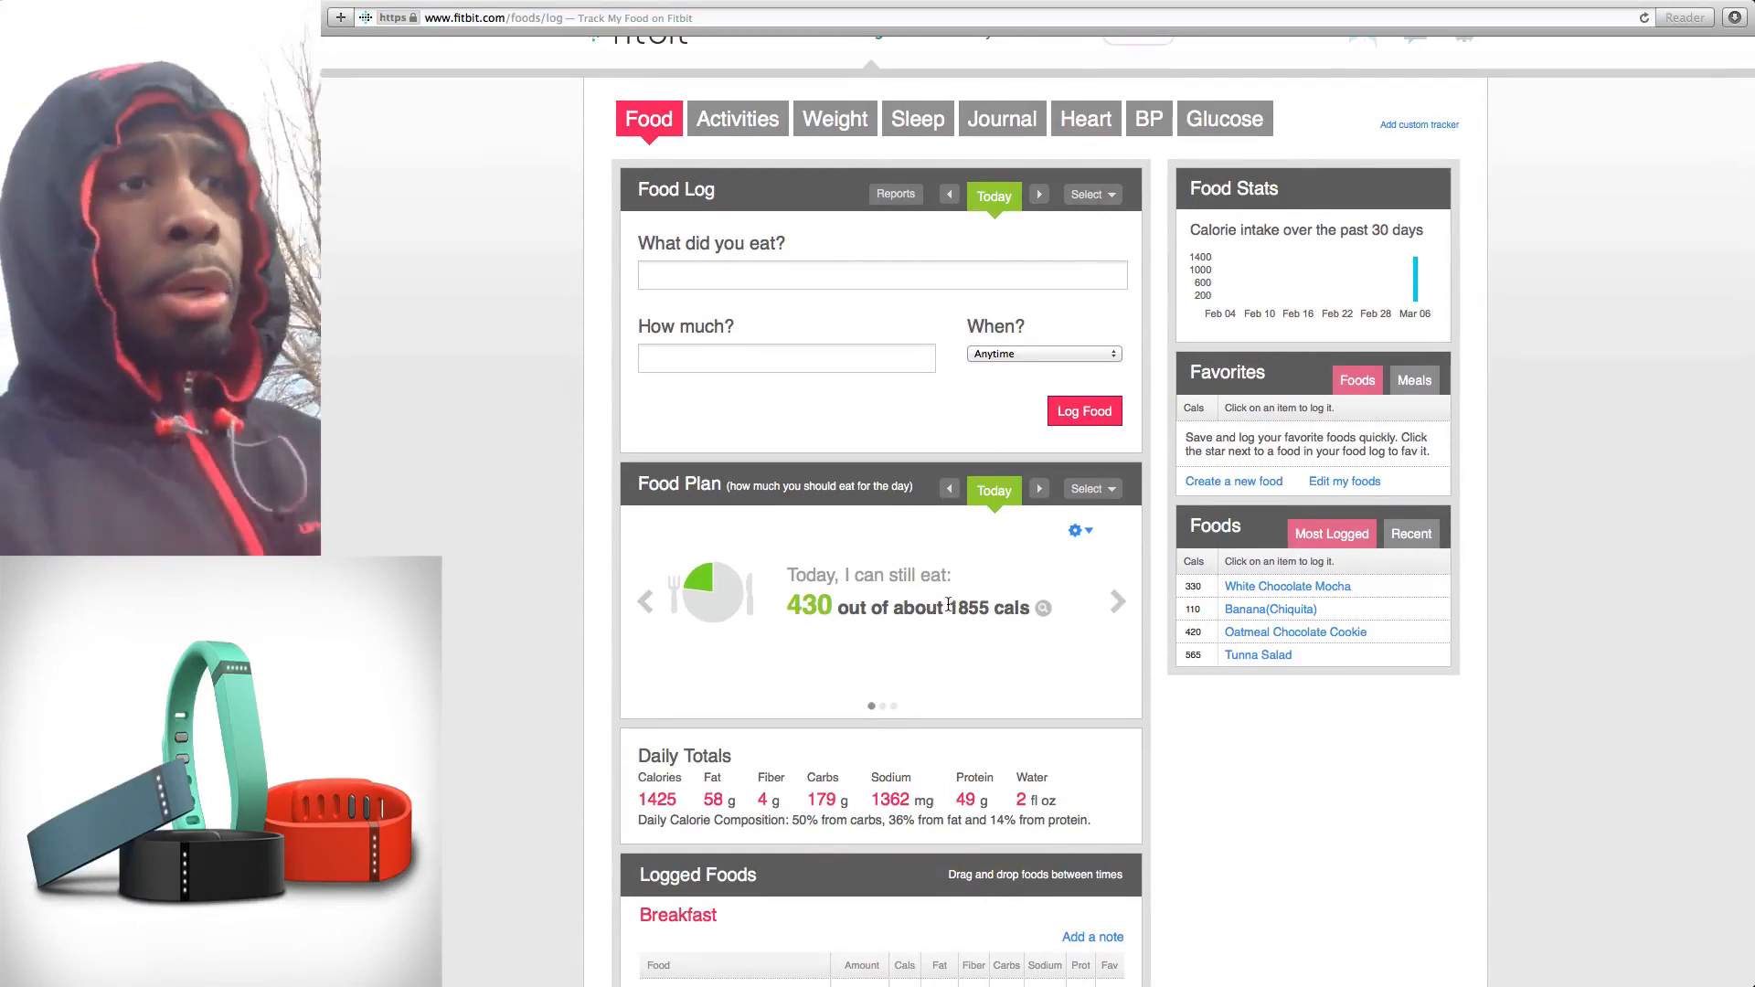
scroll("down", 3)
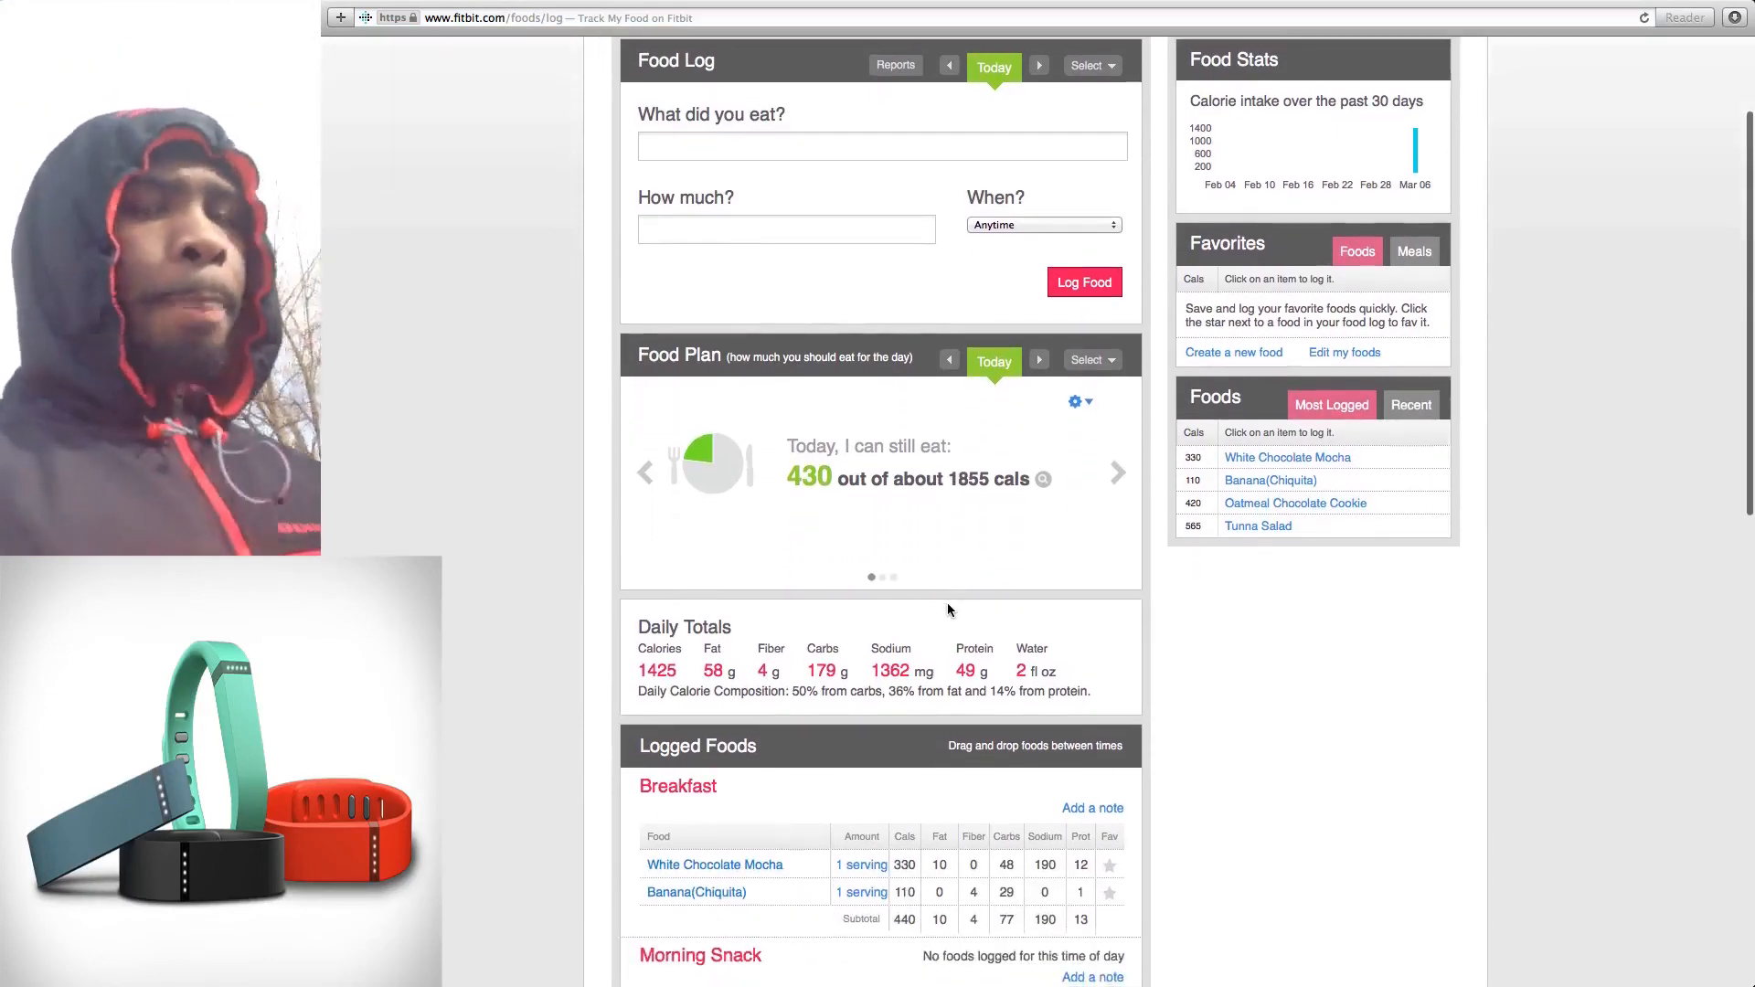
scroll("down", 3)
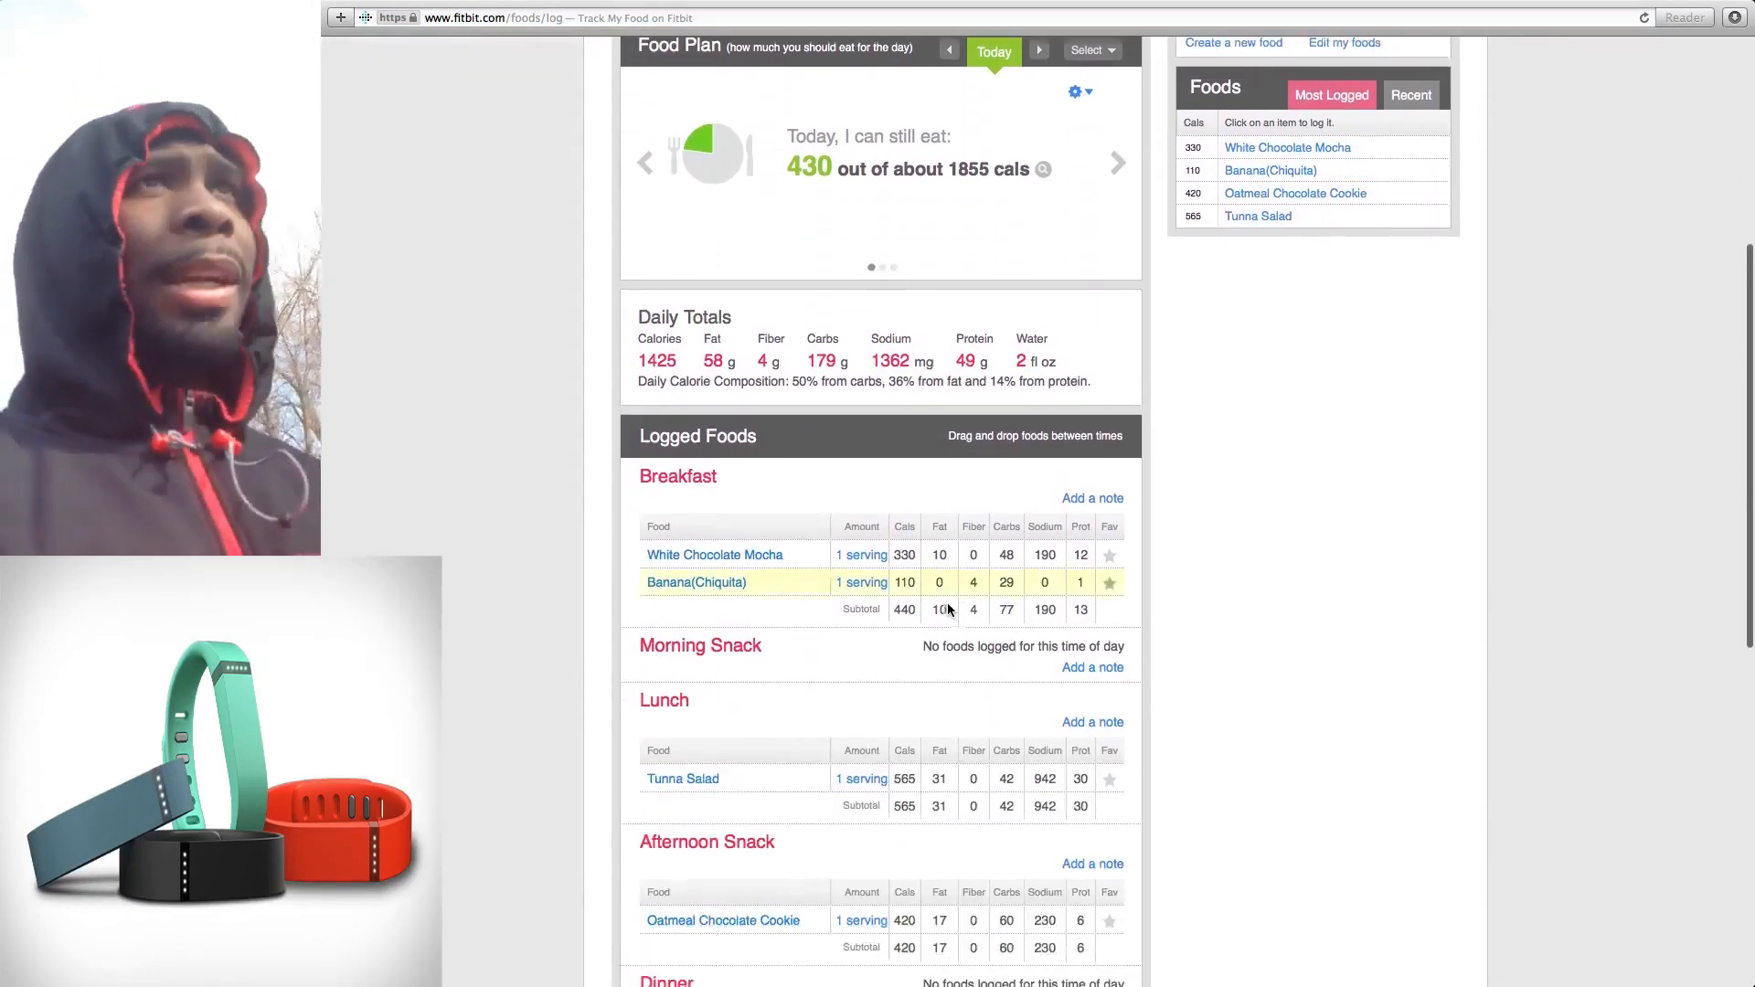
scroll("down", 3)
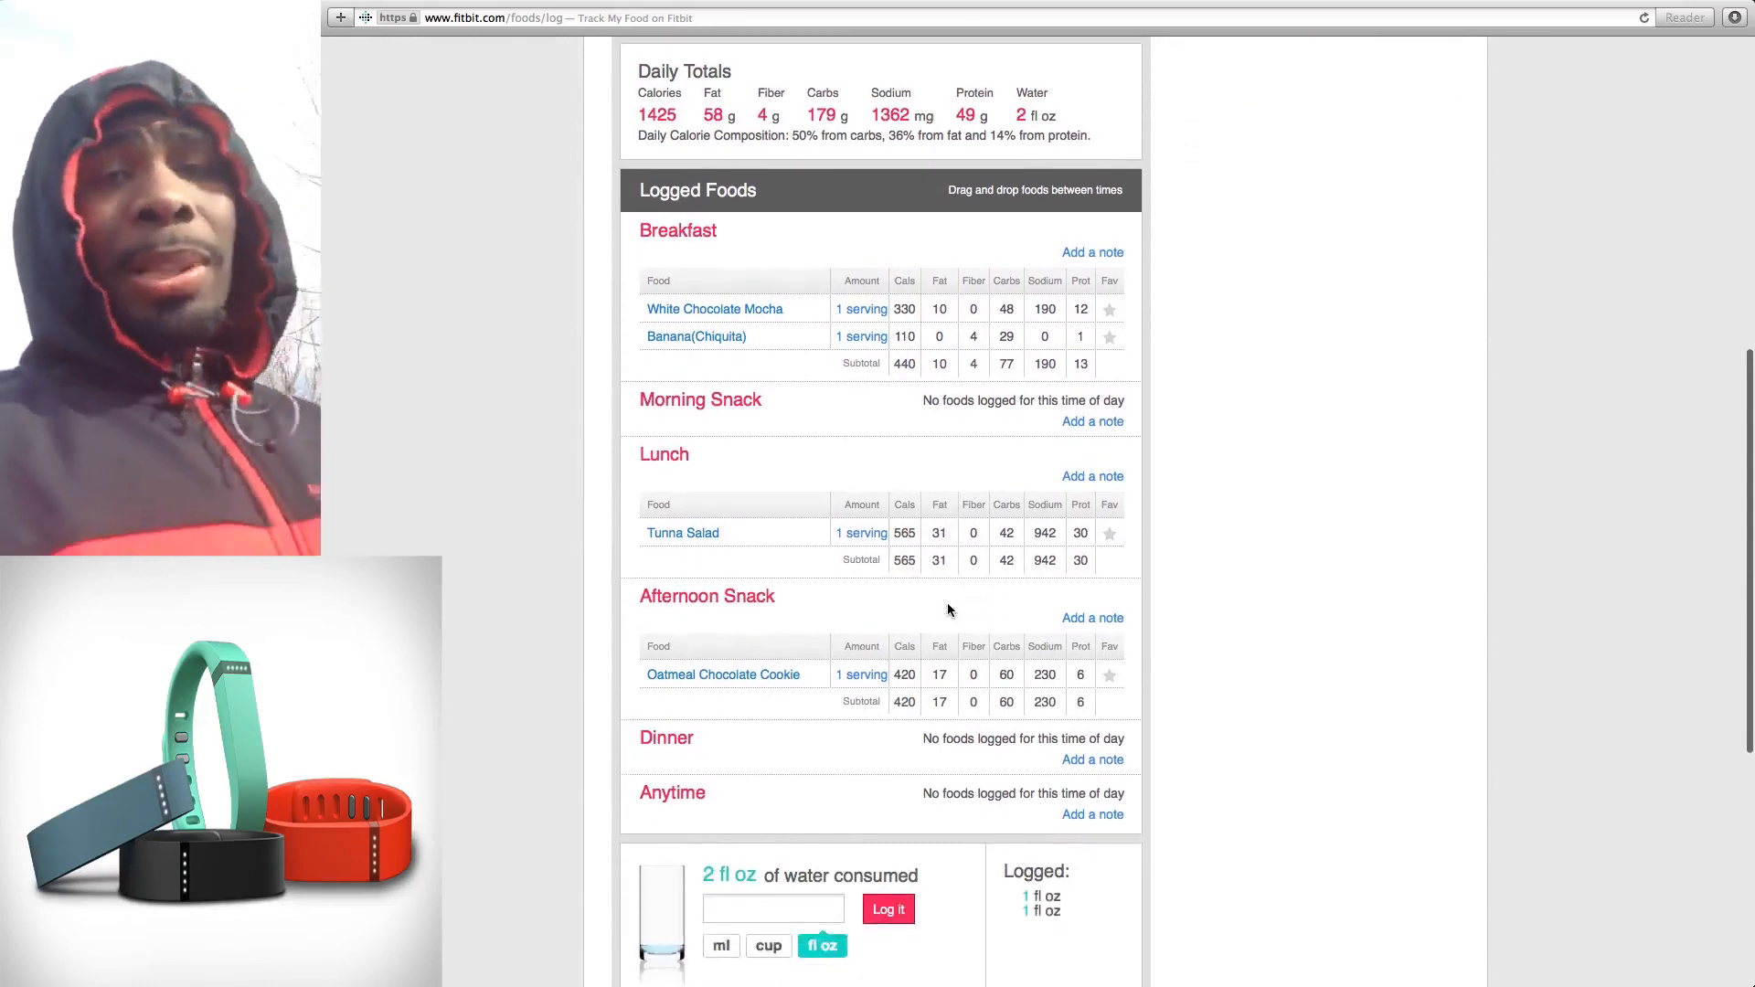
scroll("down", 3)
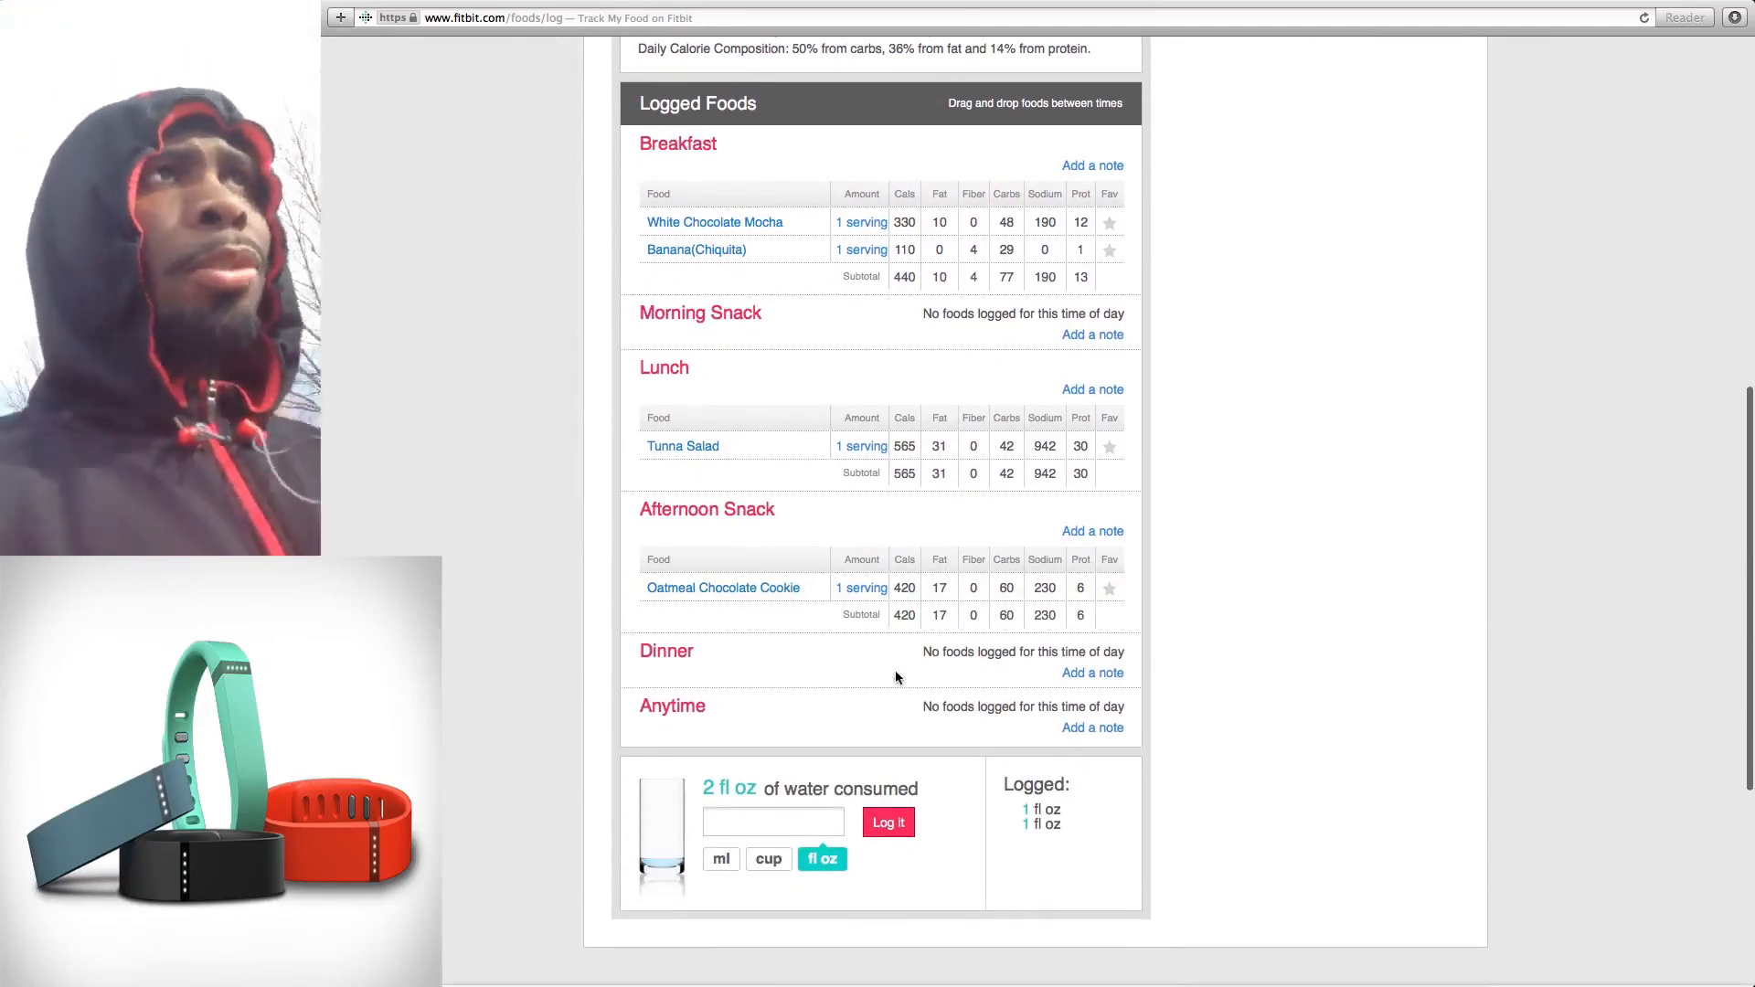
scroll("up", 3)
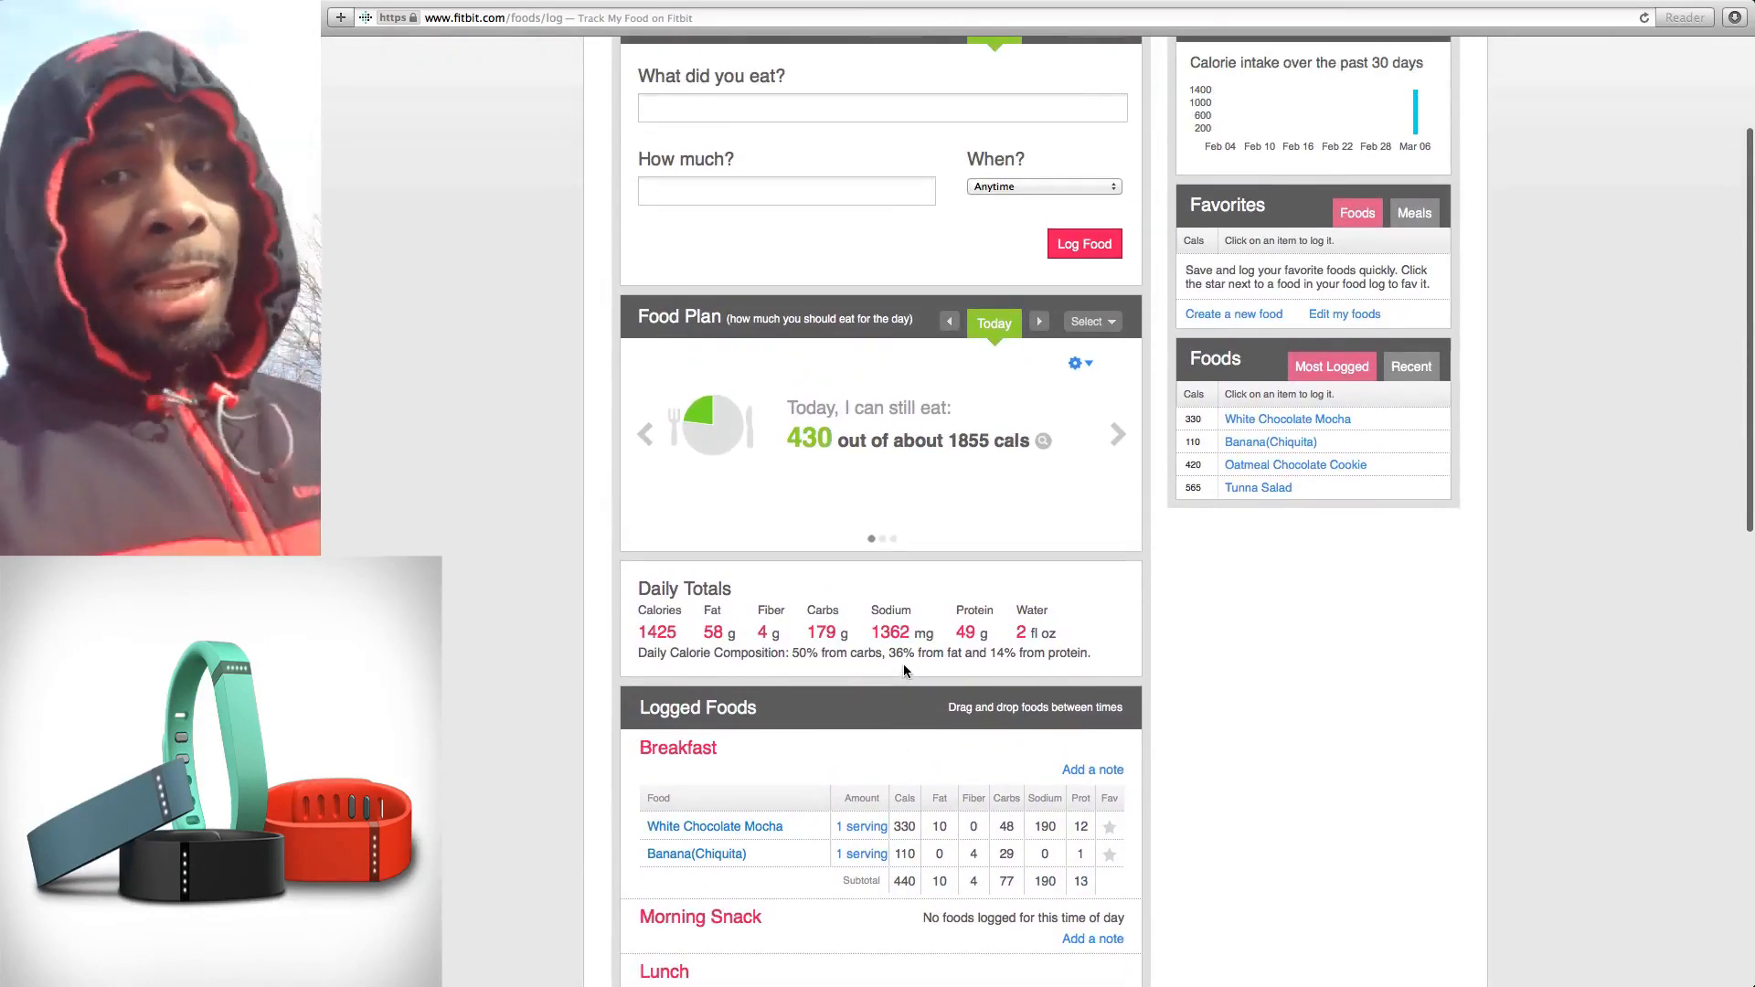
scroll("up", 3)
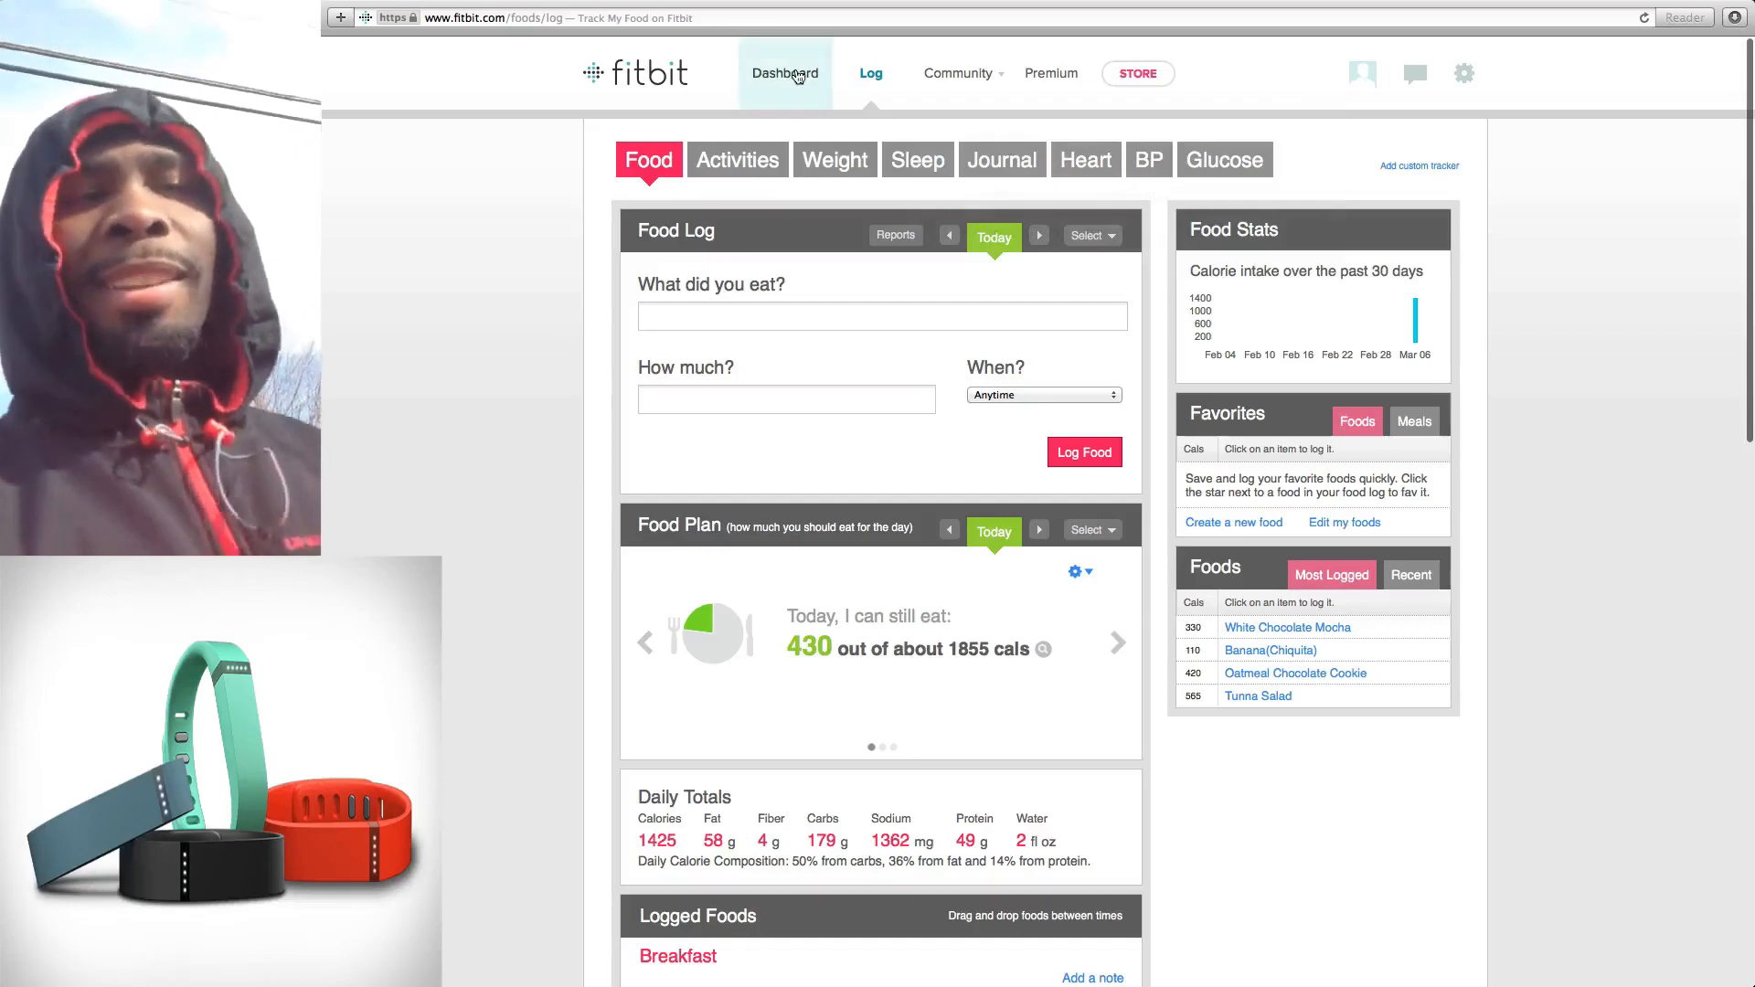
left_click(786, 73)
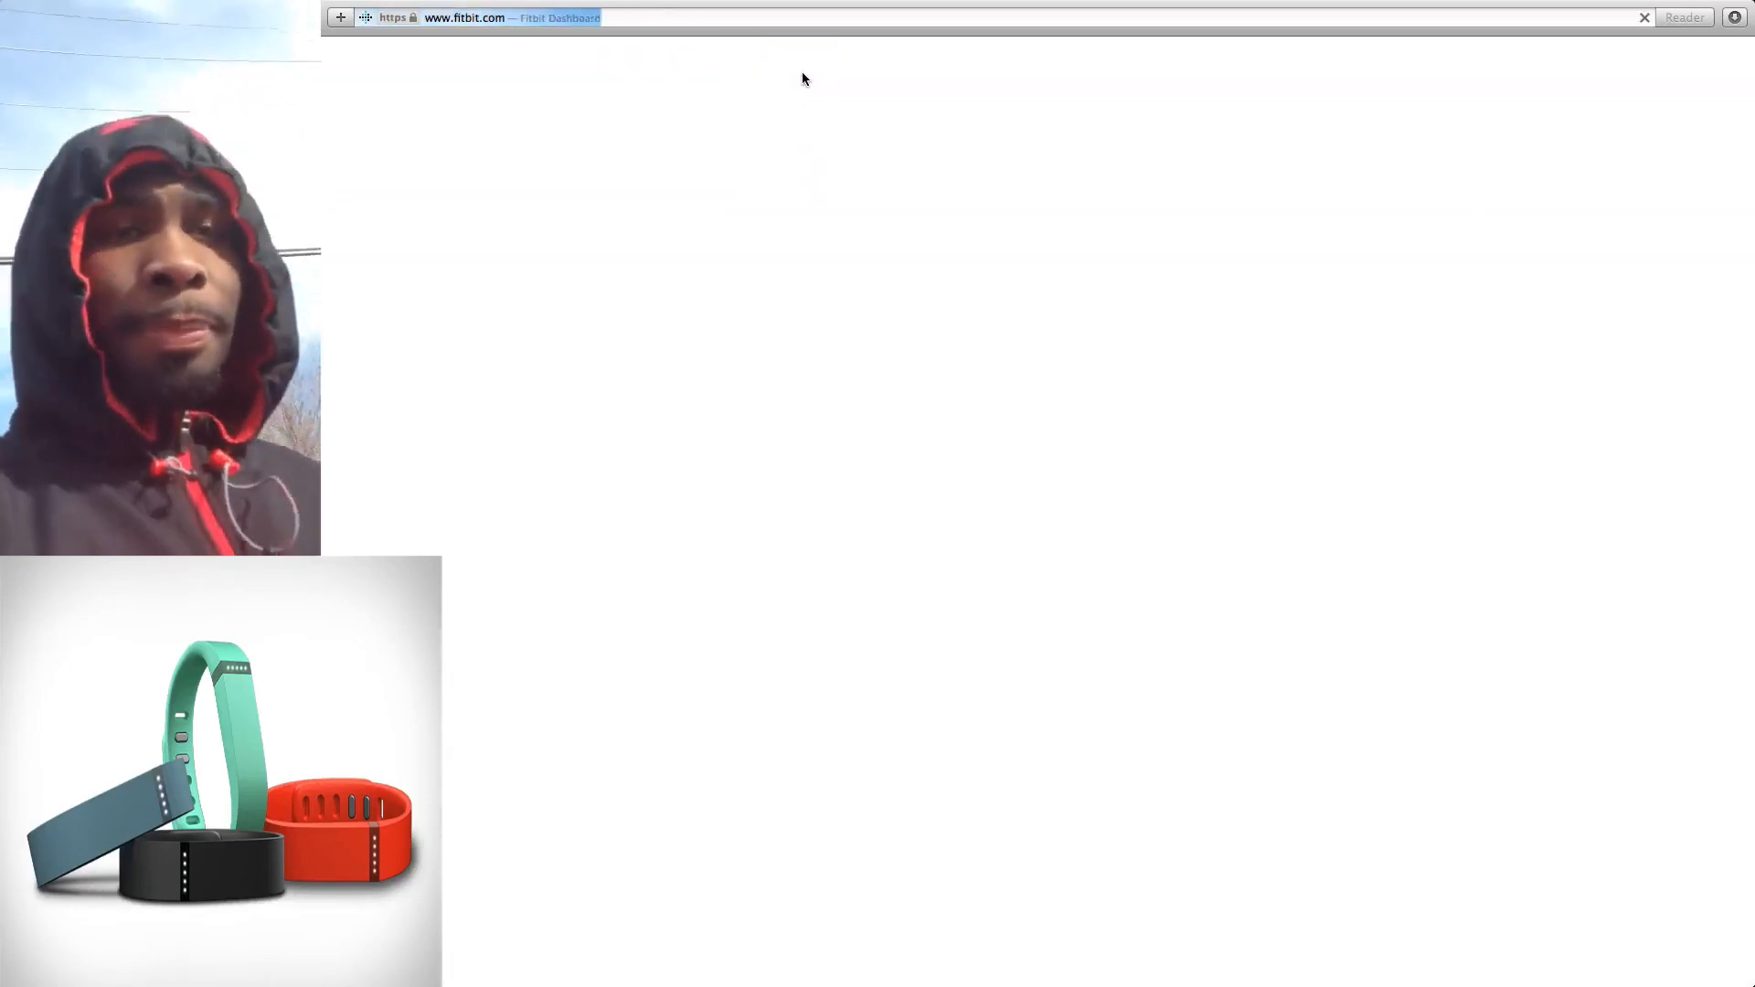